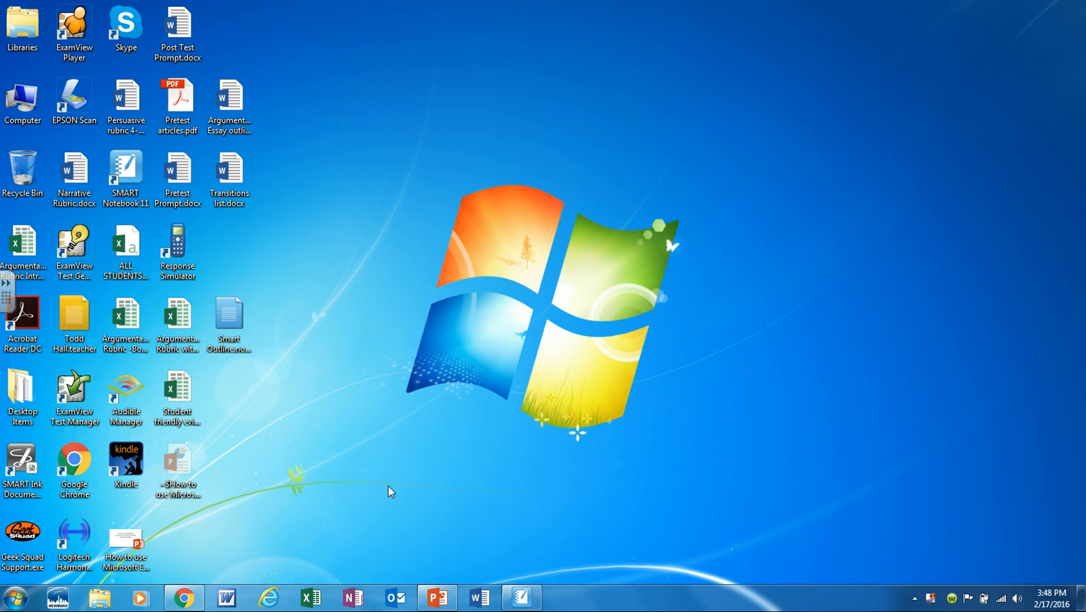
# Browse the installed-programs list to locate the Microsoft Expression program group.
pyautogui.click(184, 597)
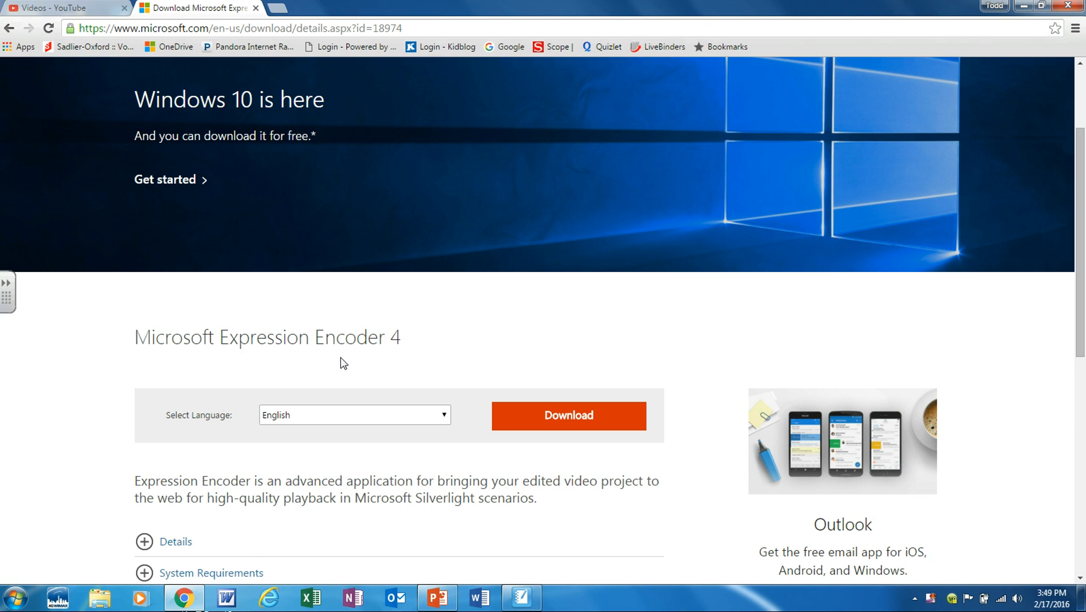
pyautogui.moveTo(319, 358)
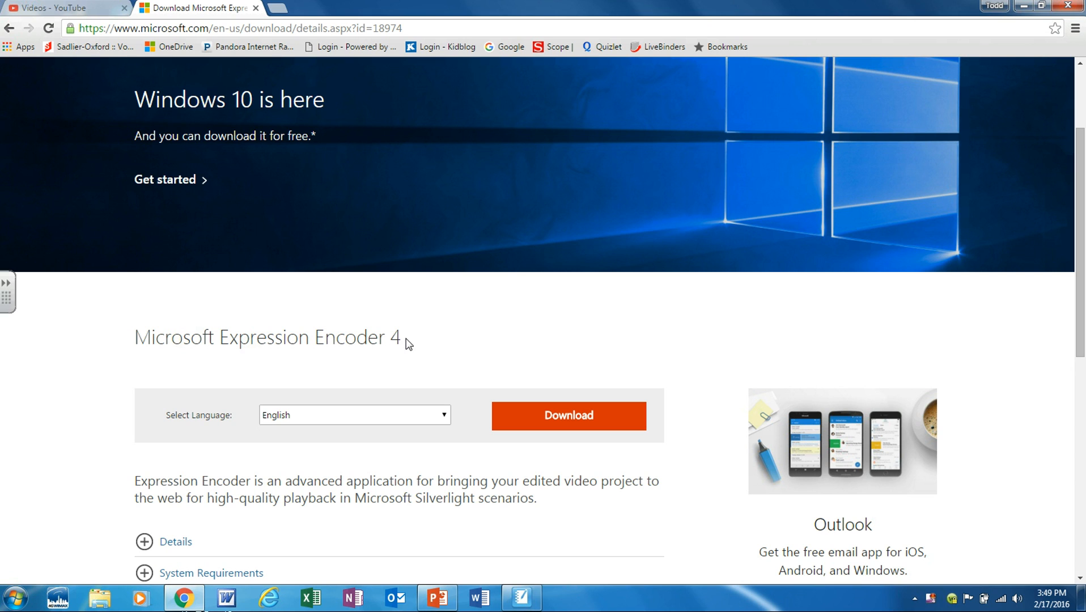
pyautogui.moveTo(385, 339)
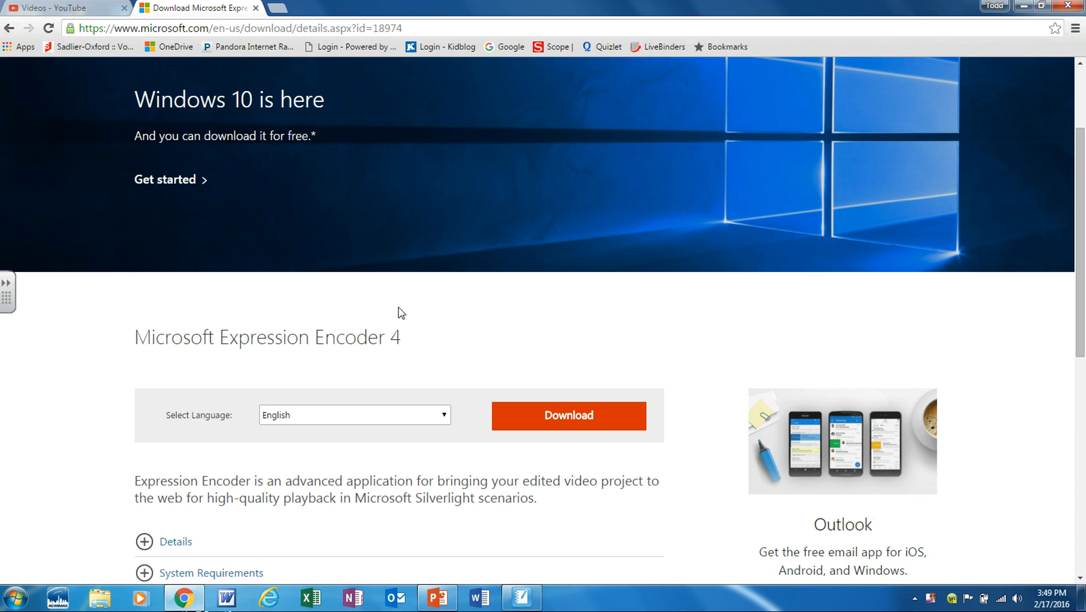
pyautogui.moveTo(516, 372)
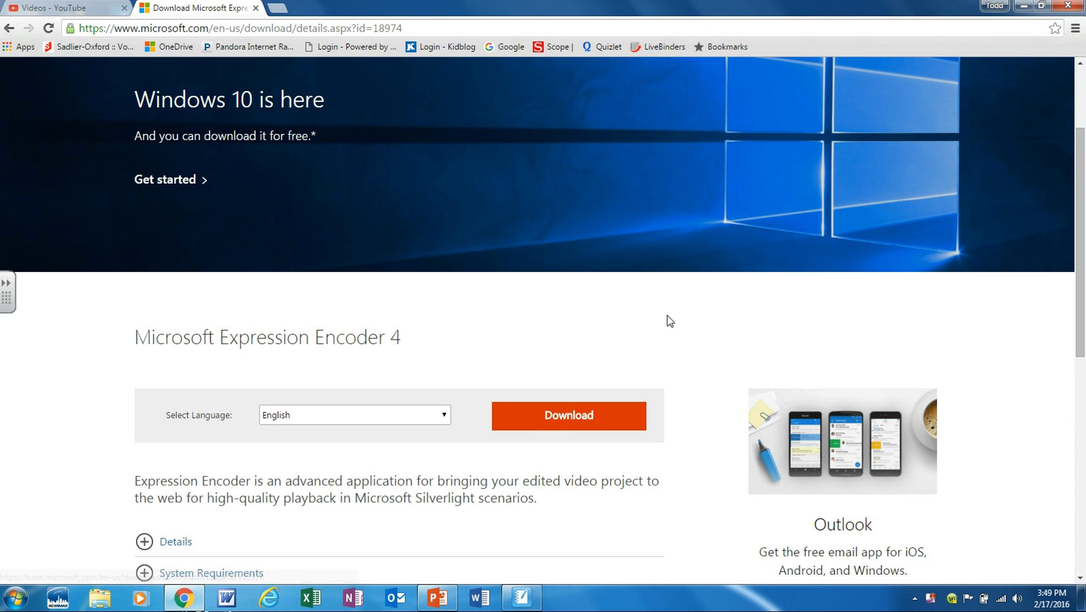
pyautogui.moveTo(873, 146)
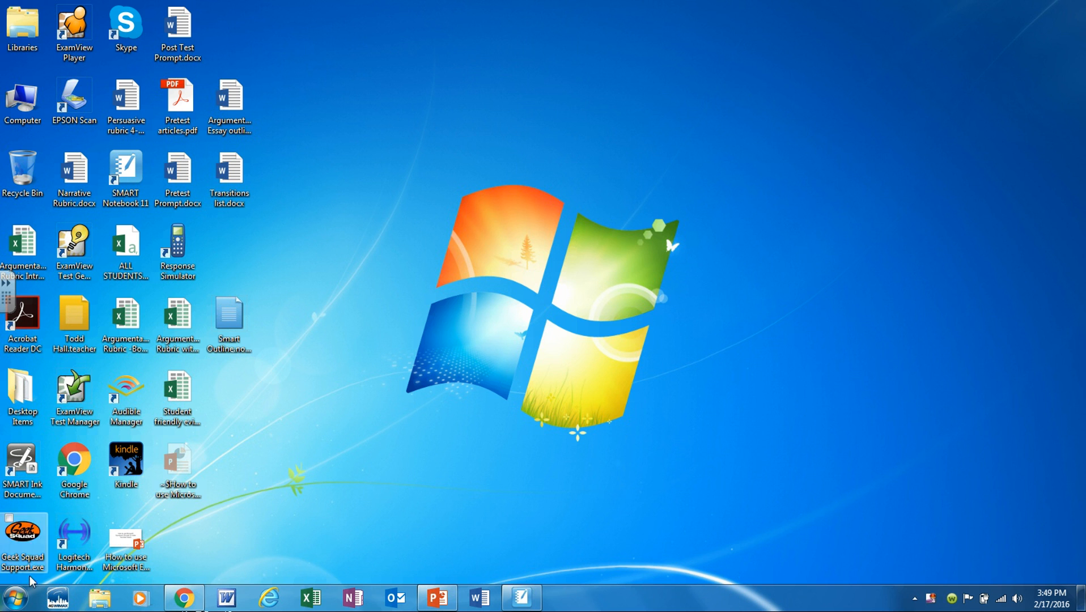
pyautogui.click(10, 597)
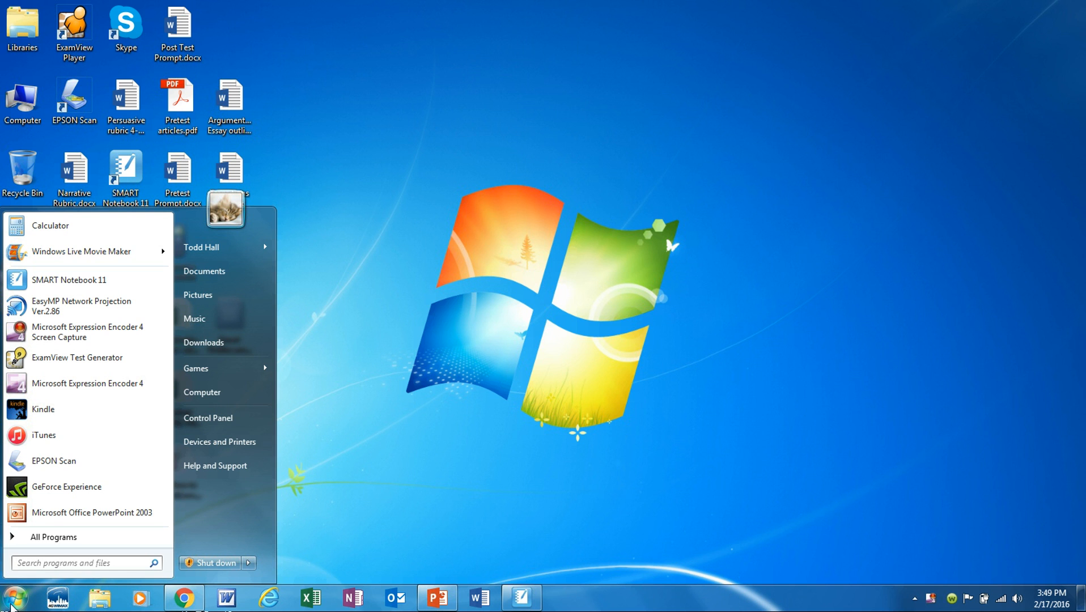
pyautogui.moveTo(115, 392)
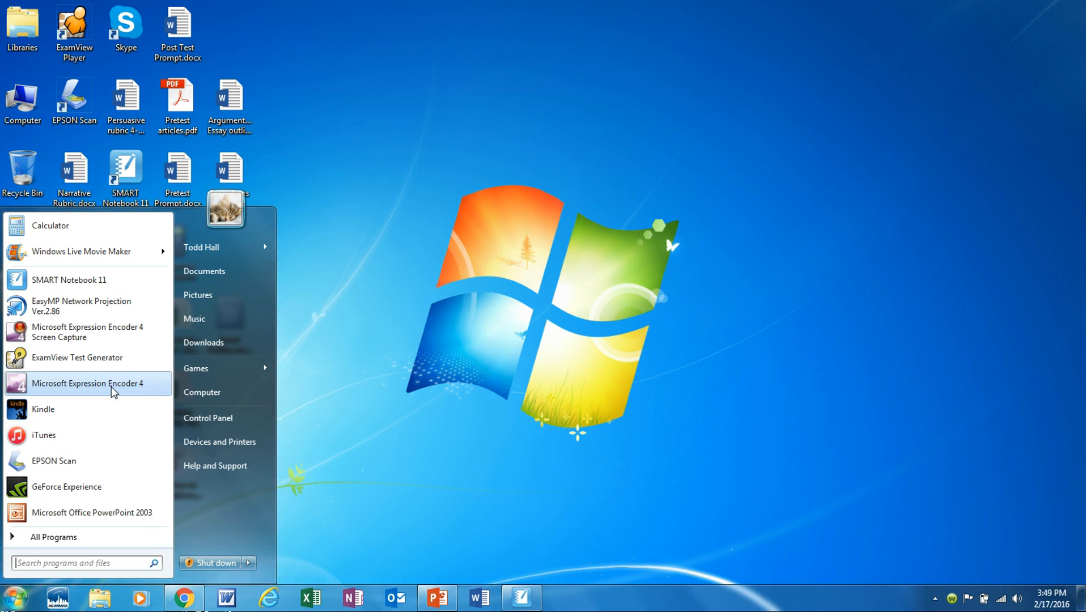
pyautogui.moveTo(114, 357)
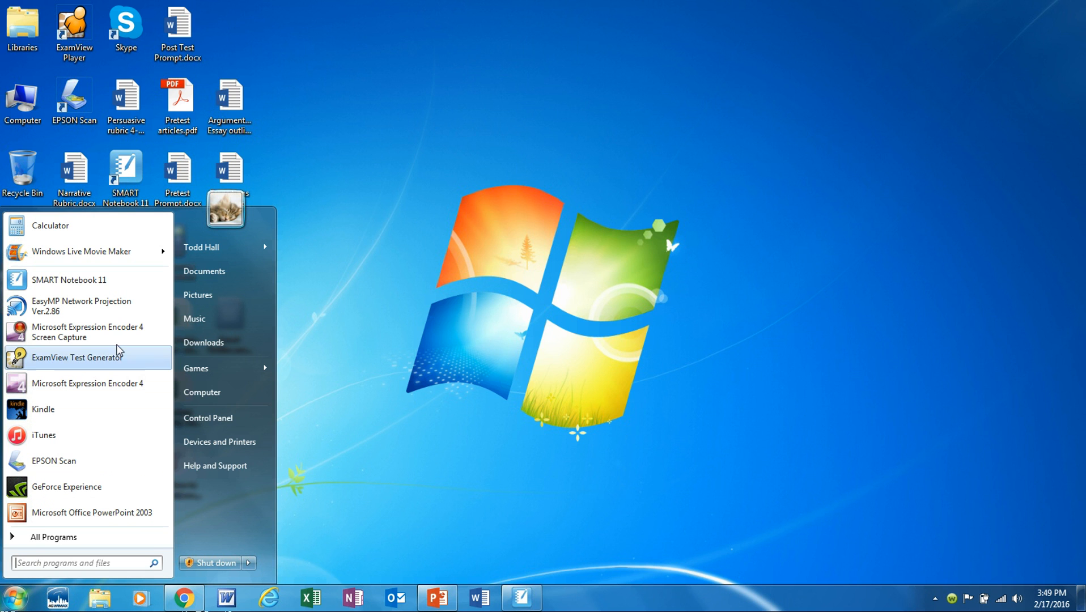
pyautogui.moveTo(74, 383)
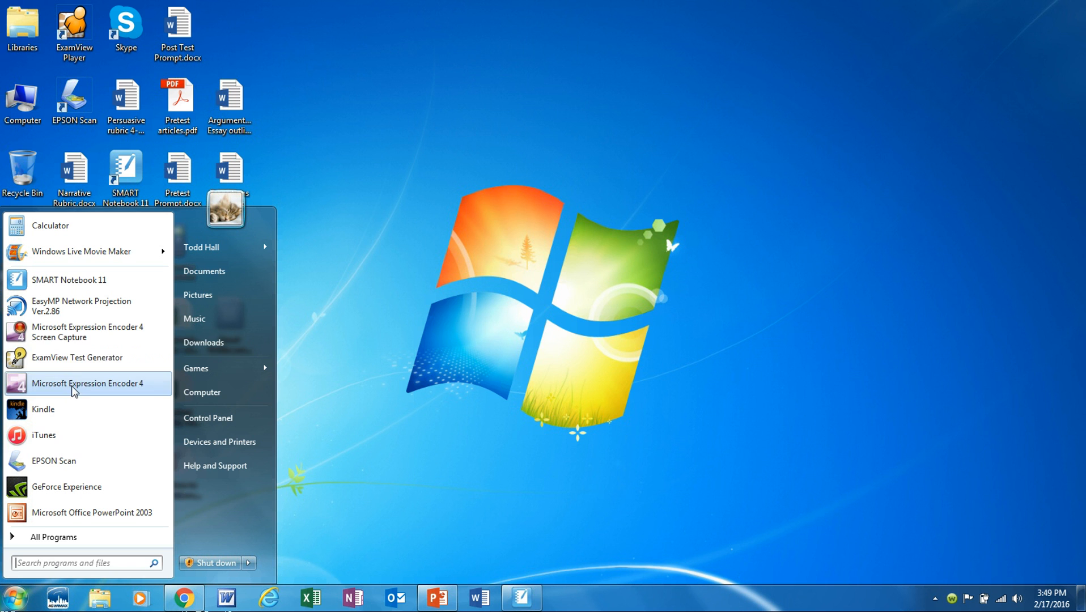
pyautogui.moveTo(53, 536)
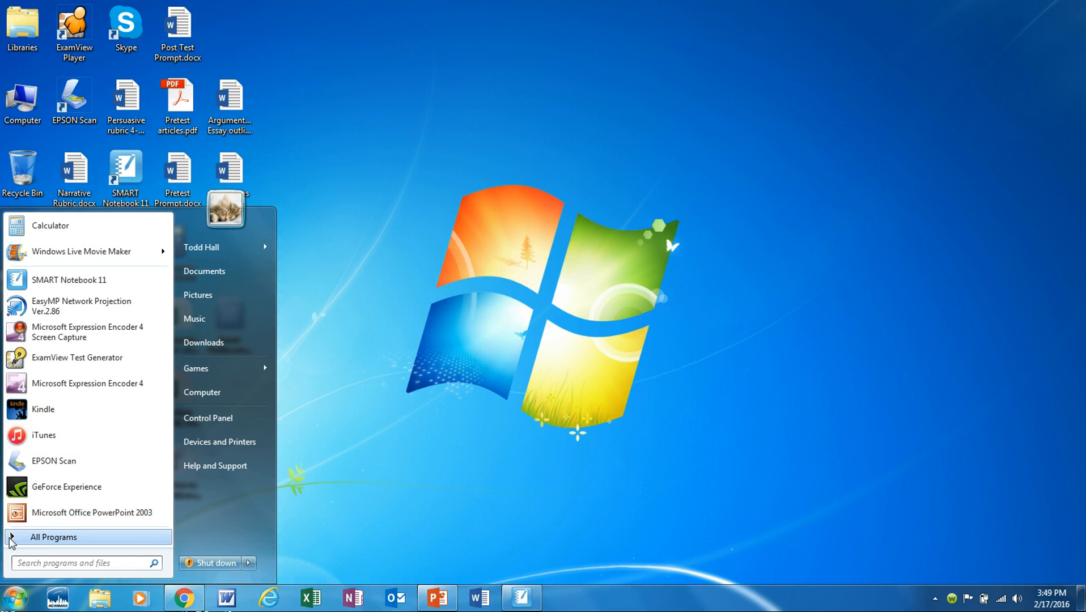
pyautogui.click(54, 536)
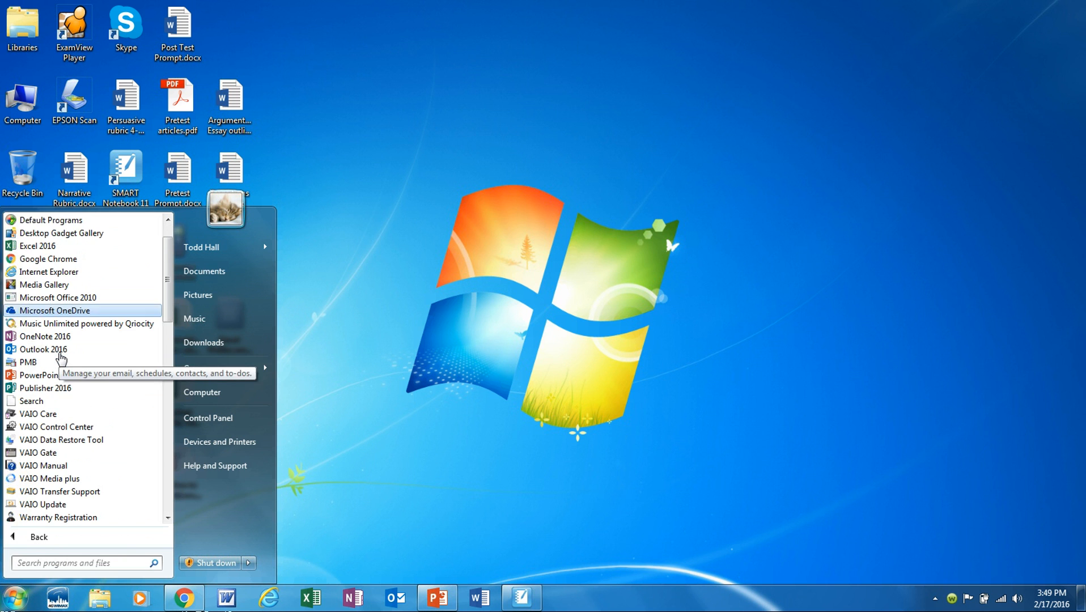
pyautogui.scroll(-3)
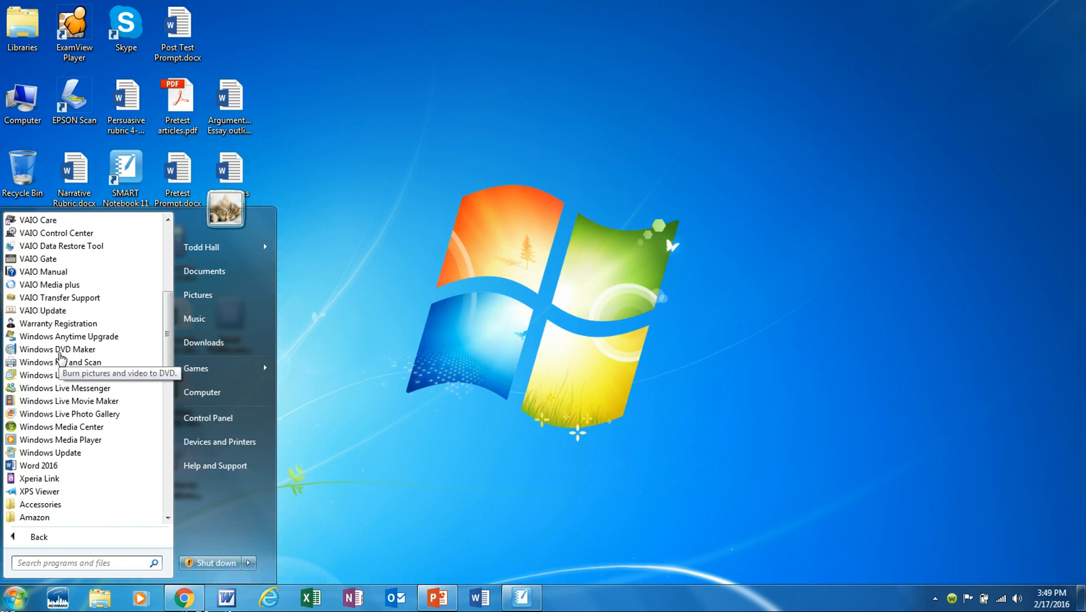
pyautogui.scroll(-3)
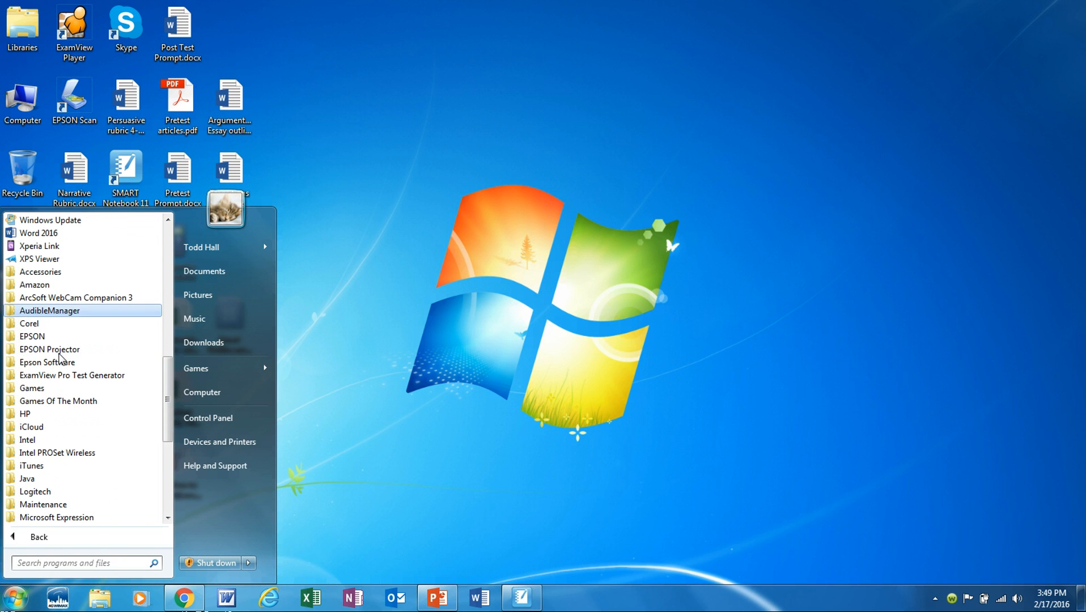
pyautogui.click(56, 401)
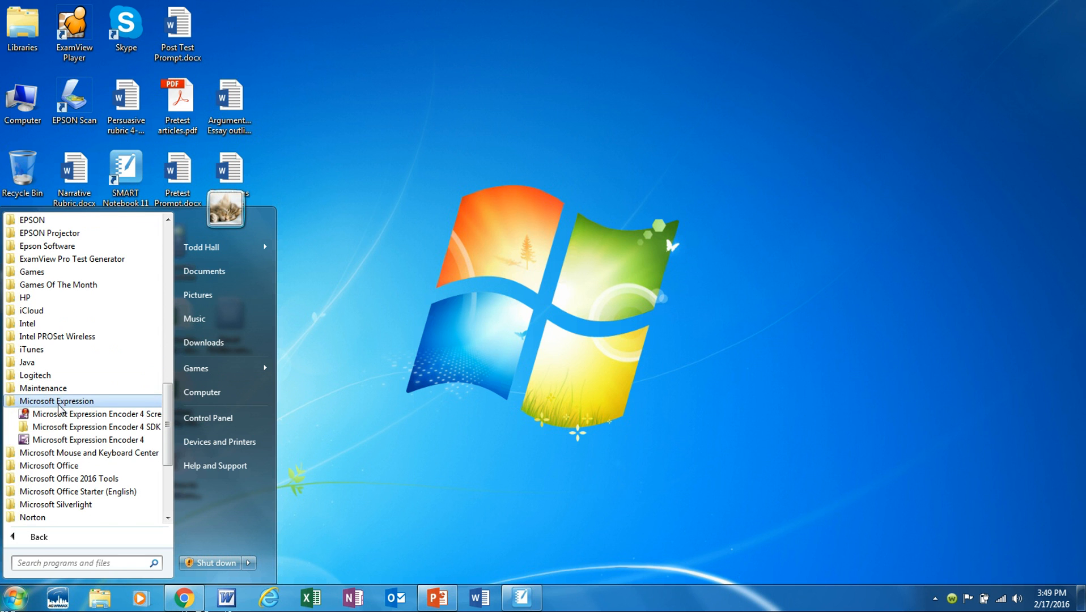
pyautogui.moveTo(86, 439)
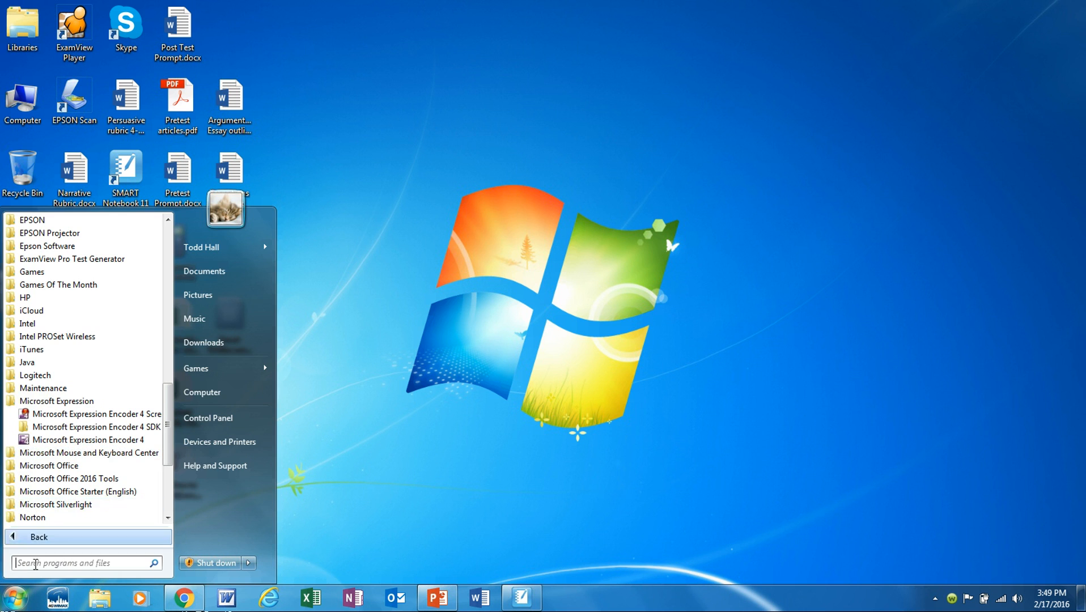
pyautogui.click(13, 597)
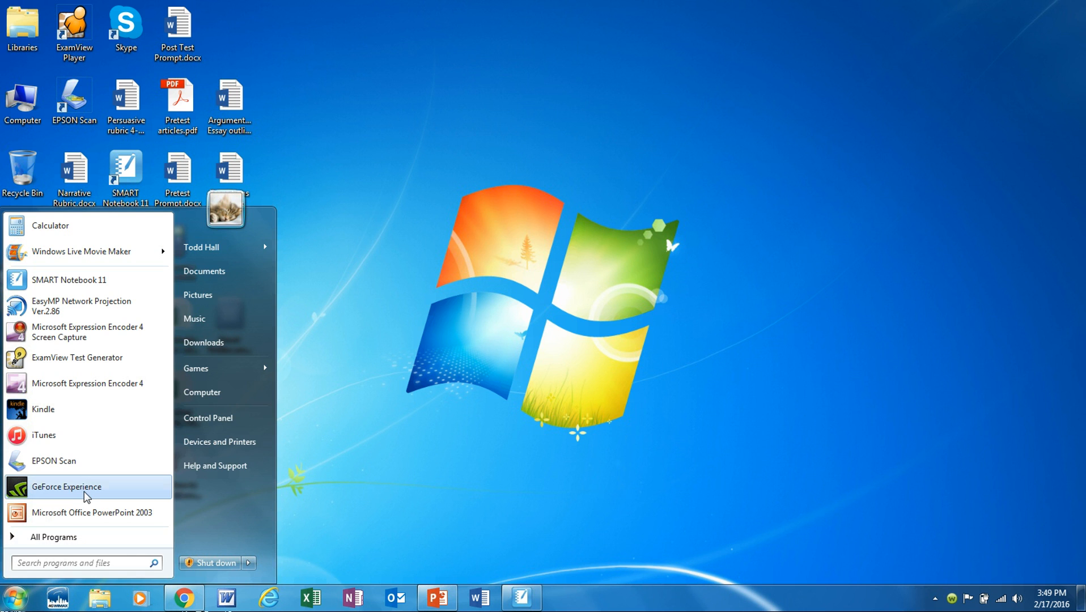
pyautogui.moveTo(89, 332)
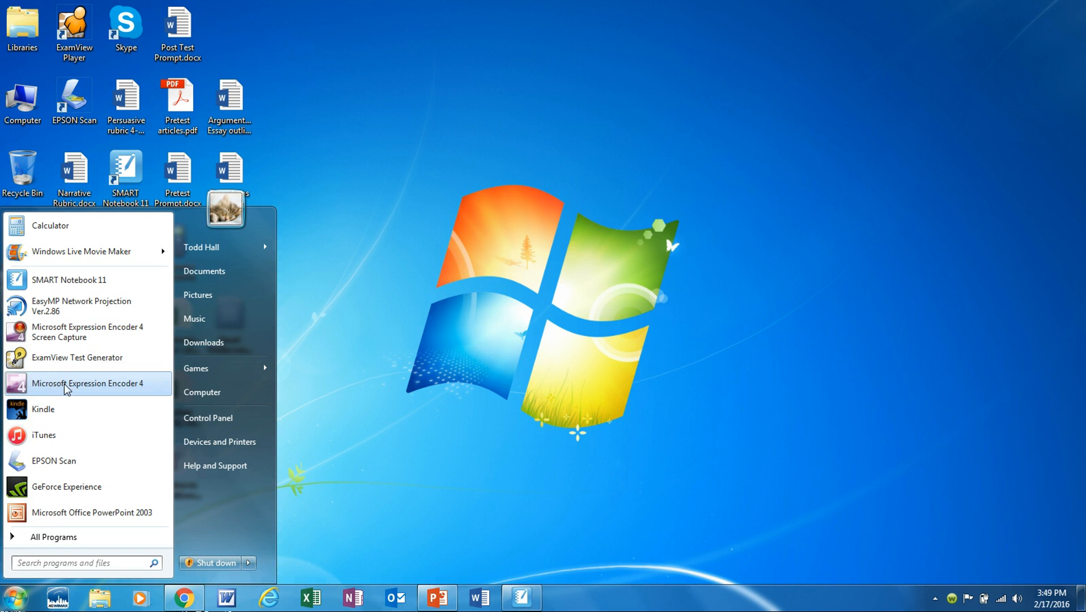
pyautogui.moveTo(76, 396)
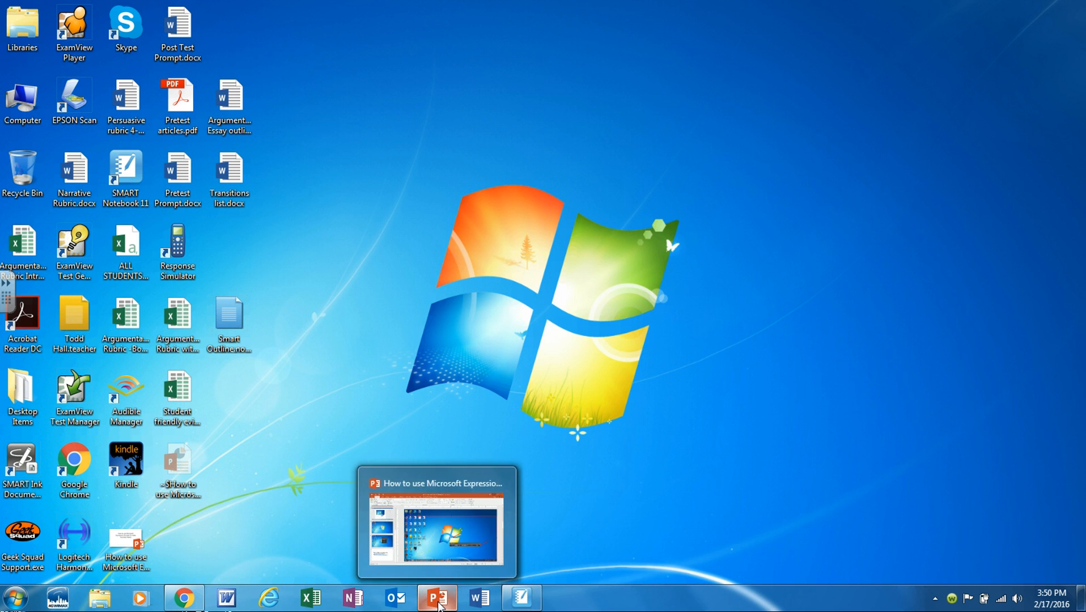
# Bring the 'How to use Microsoft Expression Encoder' presentation to the front on slide 2.
pyautogui.click(437, 597)
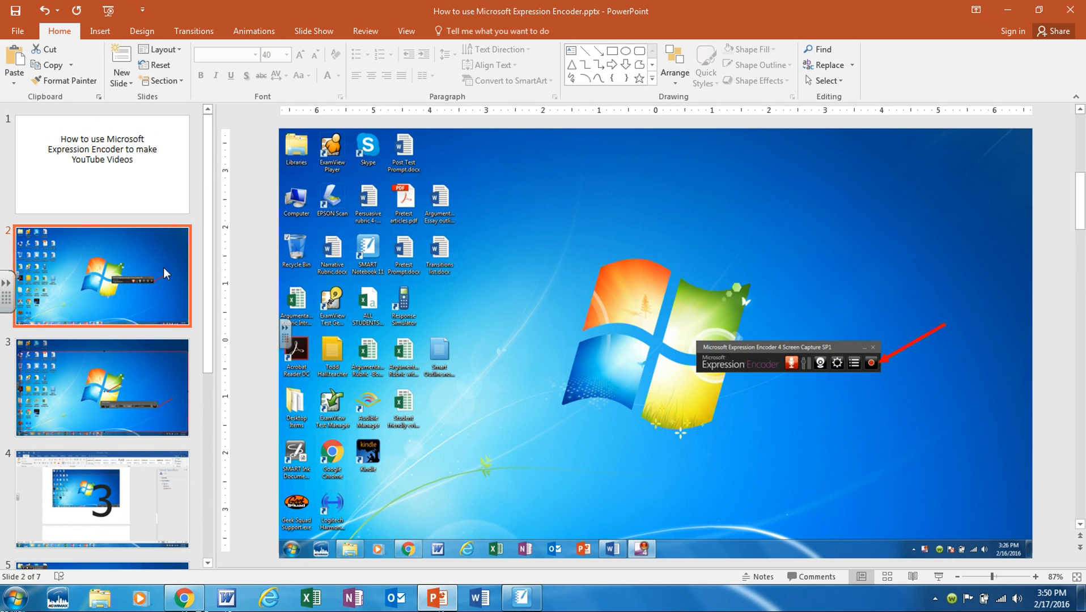
pyautogui.moveTo(749, 361)
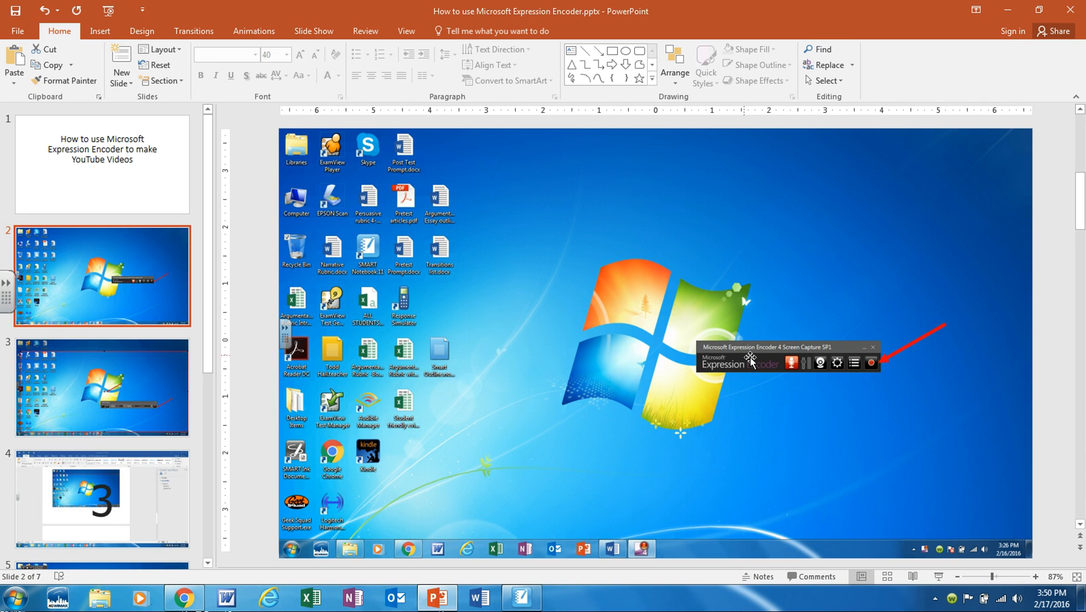
pyautogui.moveTo(804, 324)
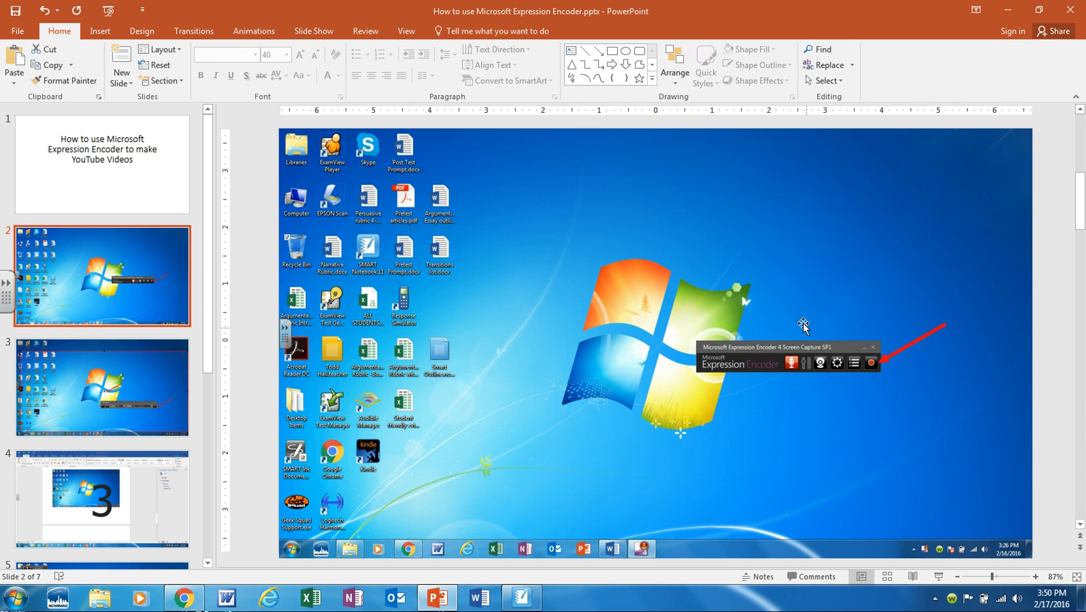
pyautogui.moveTo(805, 304)
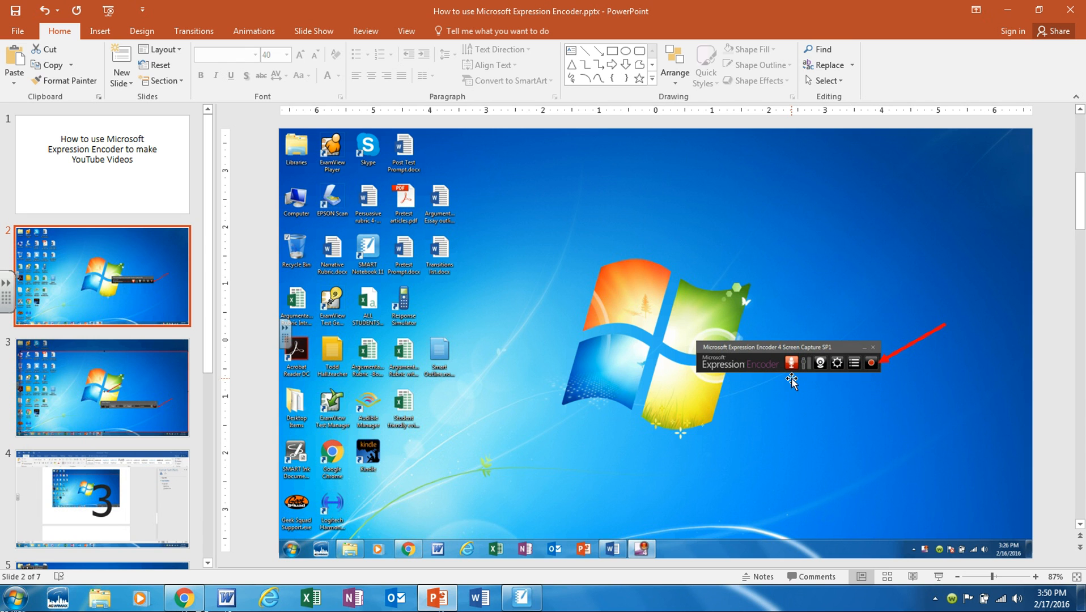
pyautogui.moveTo(519, 260)
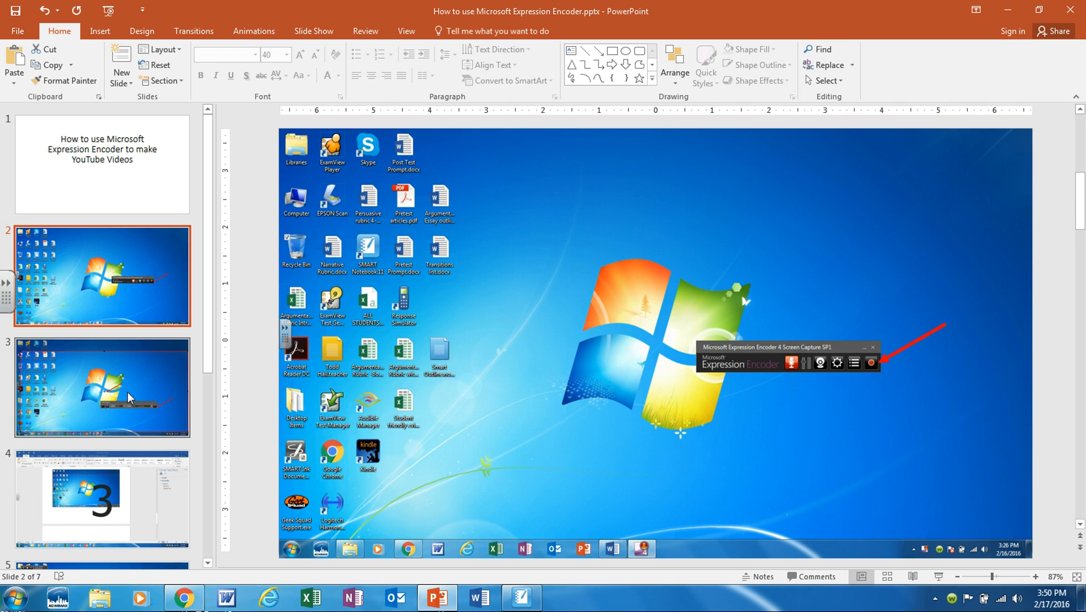
# Show slide 3 about selecting the capture region with width and height.
pyautogui.click(101, 387)
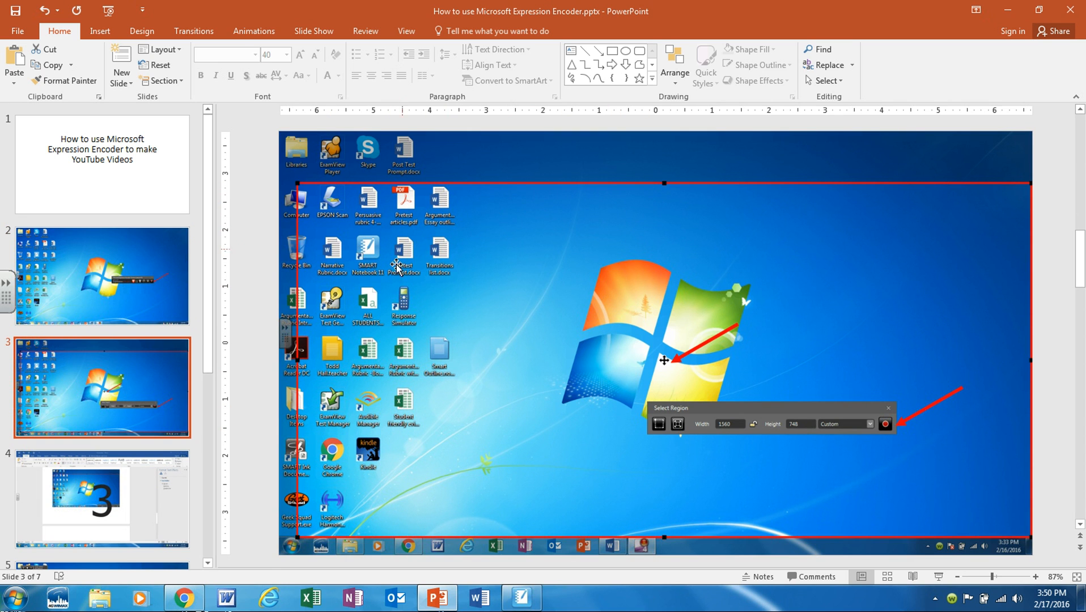
pyautogui.moveTo(522, 476)
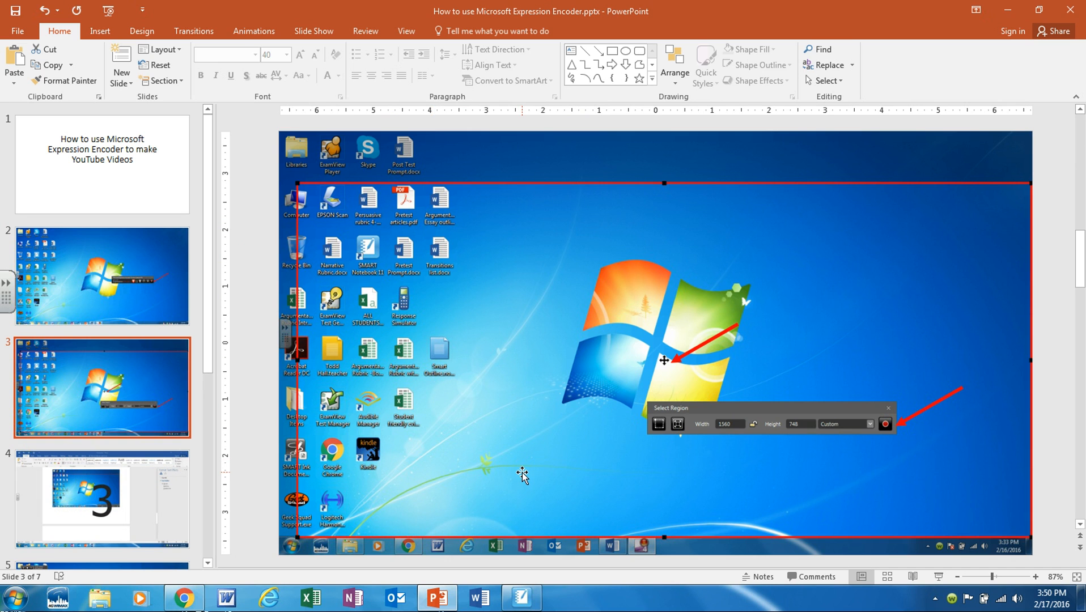
pyautogui.moveTo(924, 463)
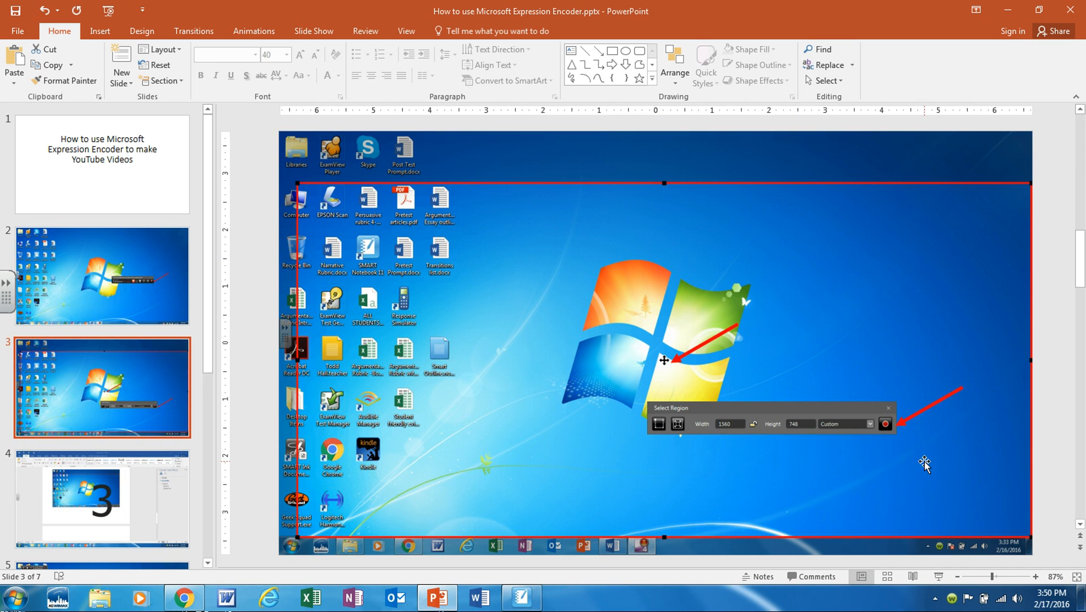
pyautogui.moveTo(646, 247)
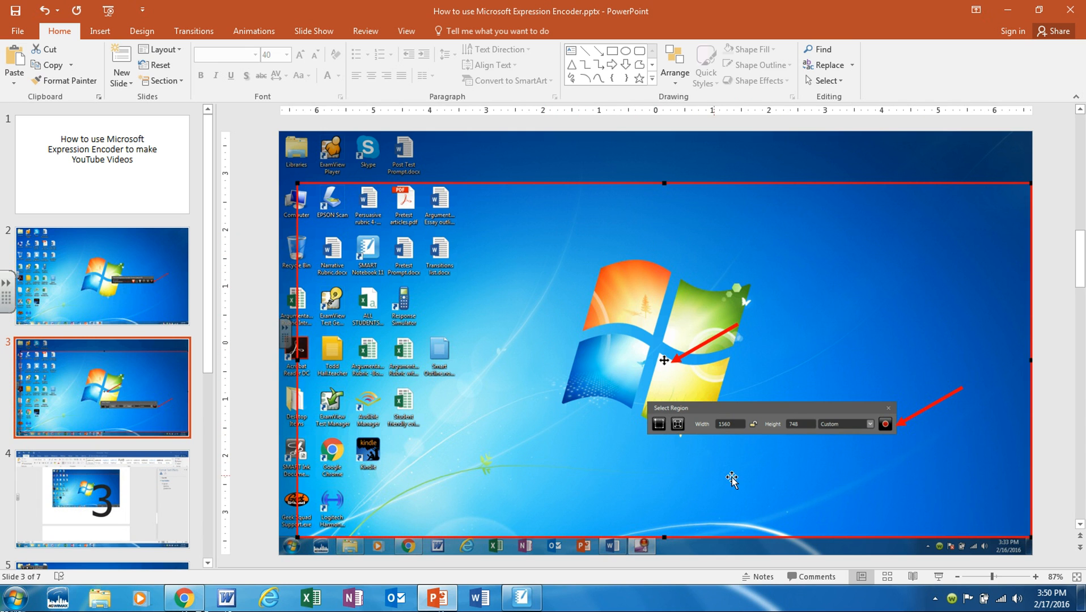
pyautogui.moveTo(931, 326)
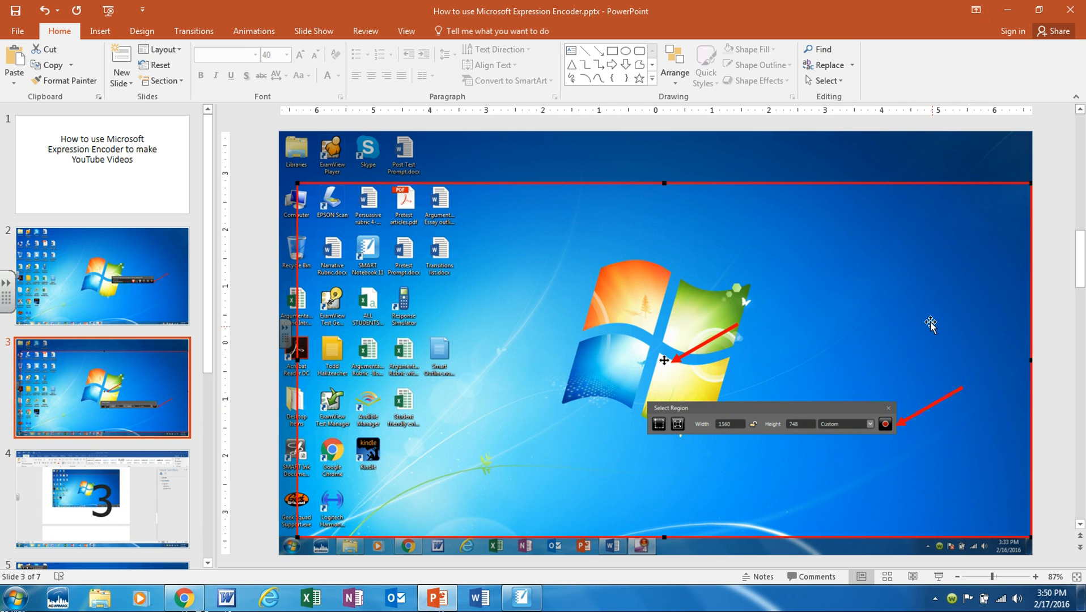
pyautogui.moveTo(735, 208)
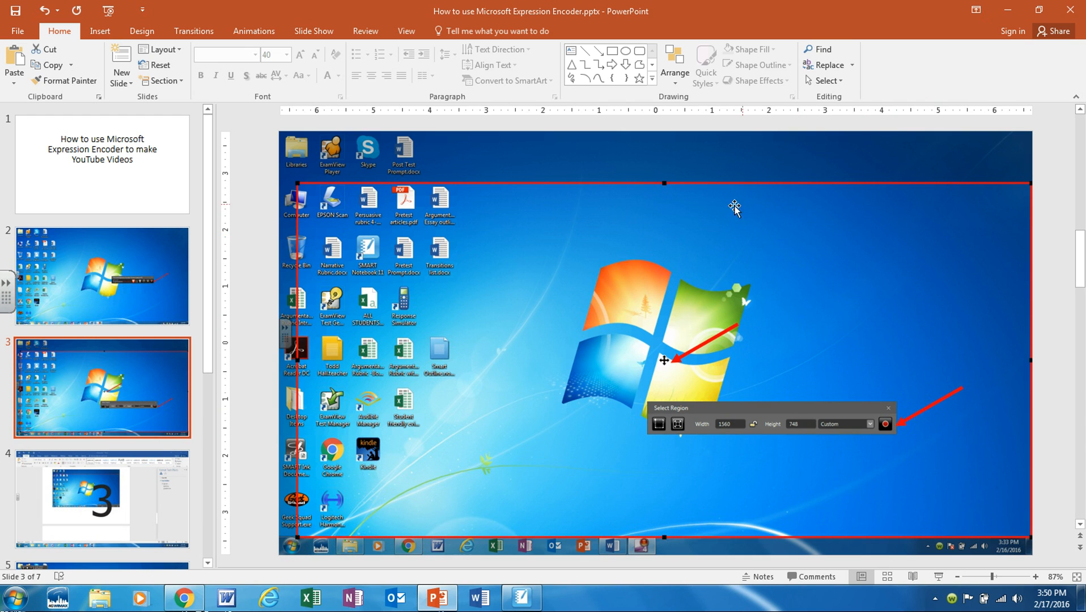
pyautogui.moveTo(545, 281)
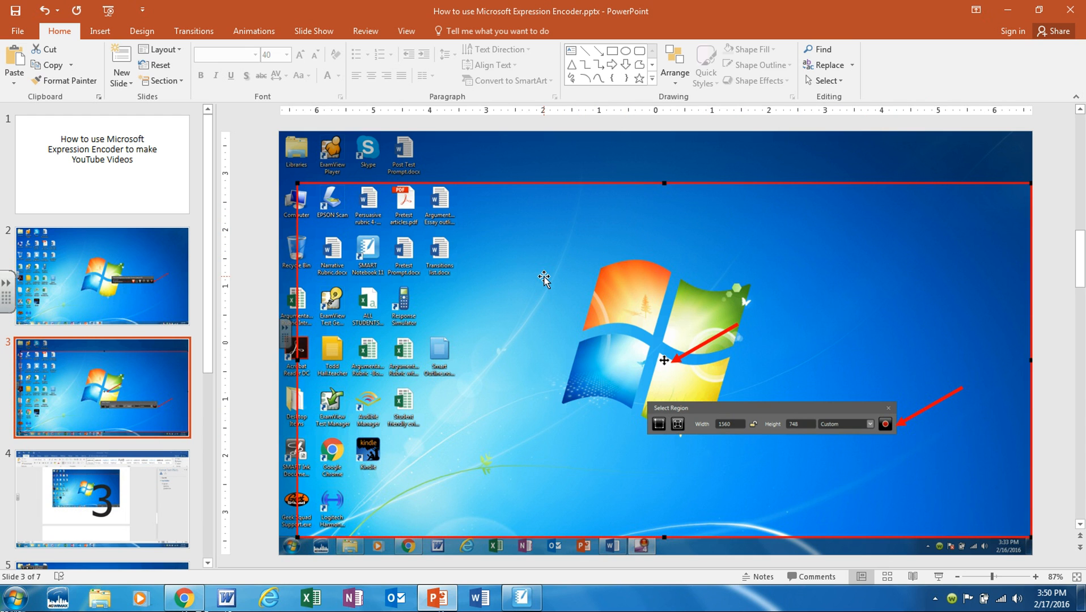
pyautogui.moveTo(500, 278)
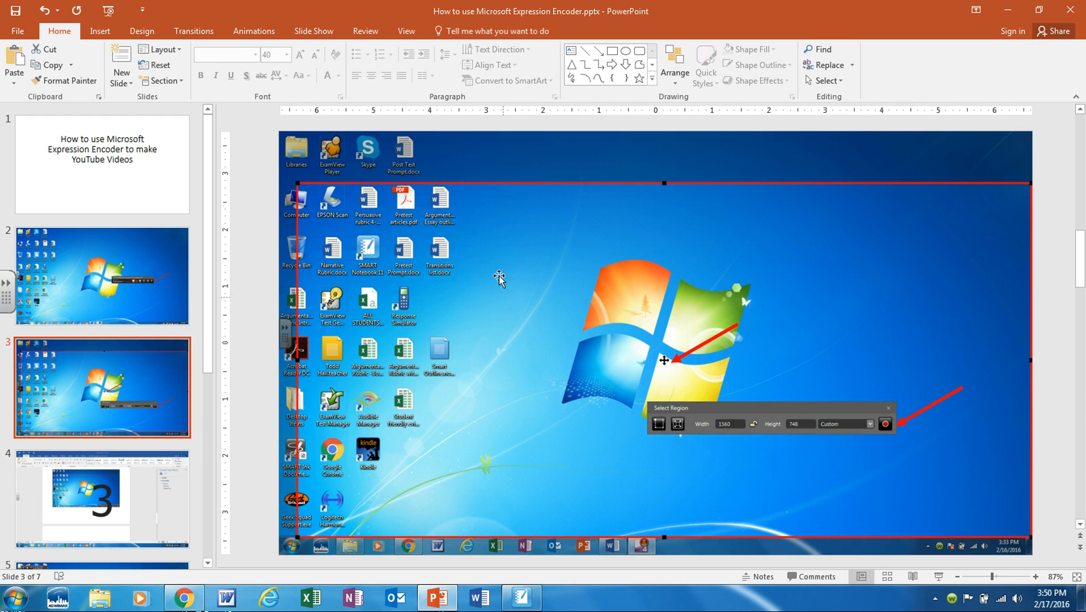
pyautogui.moveTo(430, 438)
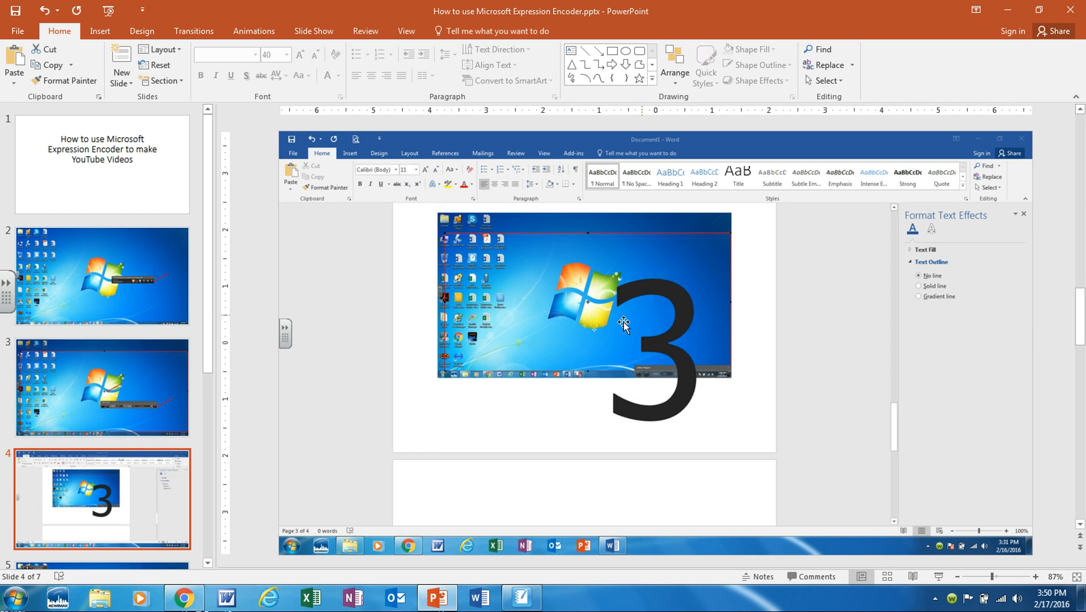
pyautogui.moveTo(123, 500)
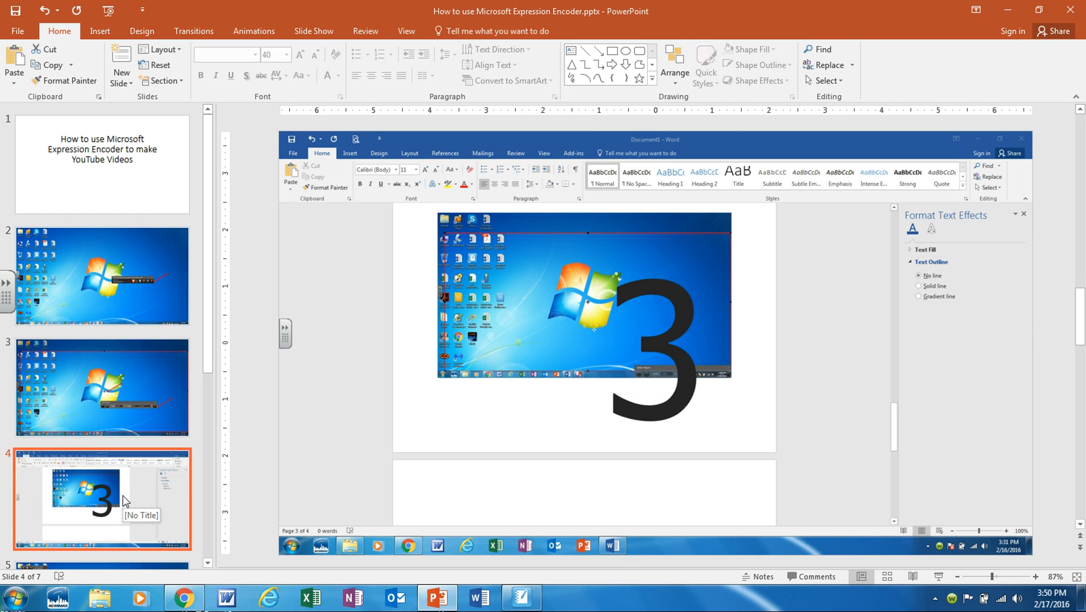
# Show slide 5 with the recording bar's pause and stop controls, revealing the hidden tray icons.
pyautogui.scroll(-3)
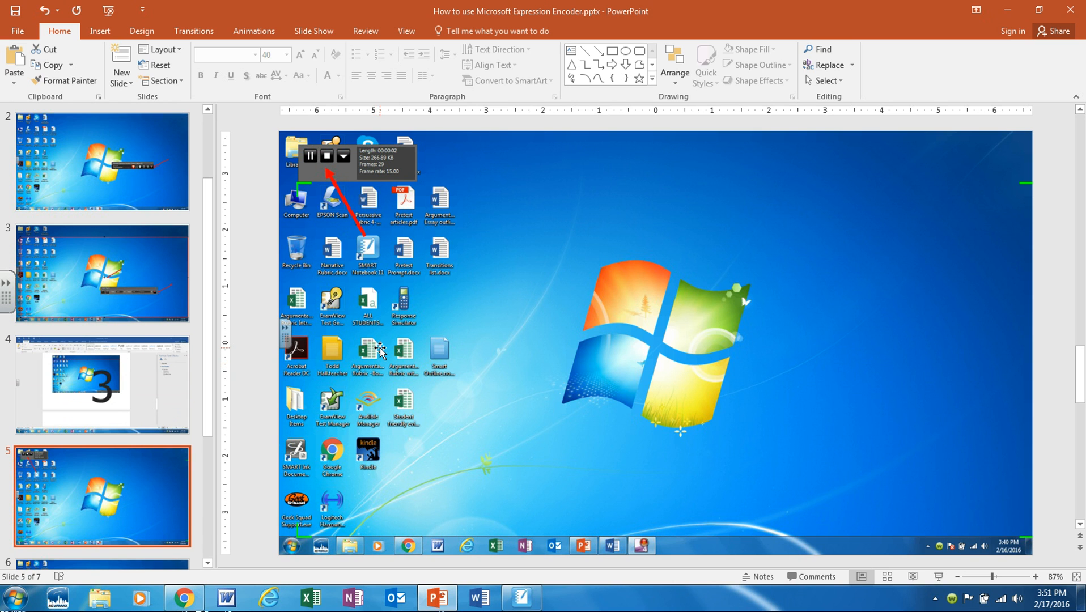
pyautogui.moveTo(309, 226)
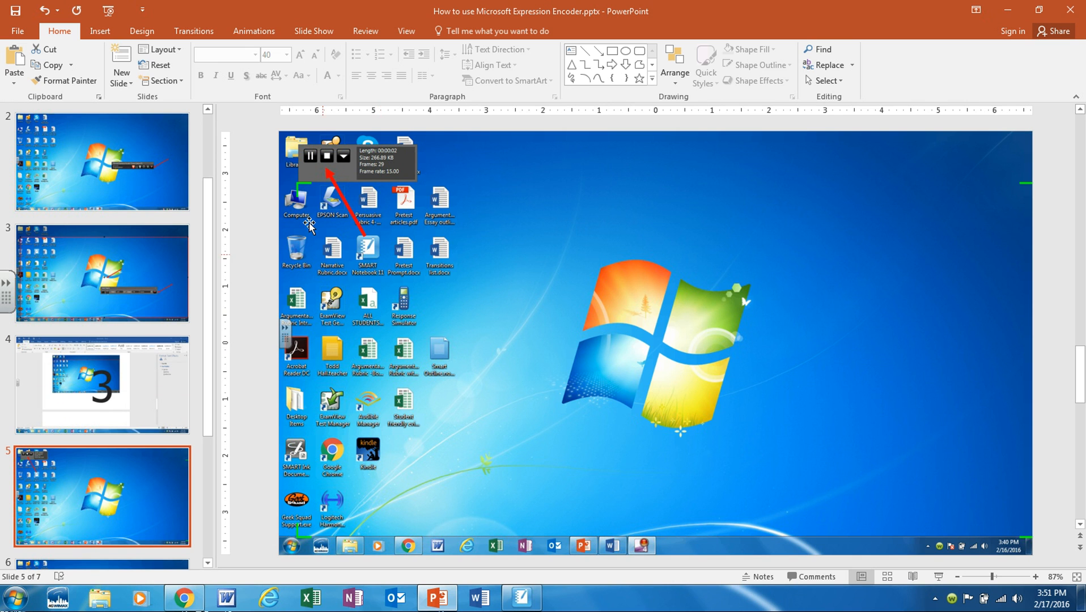
pyautogui.moveTo(387, 194)
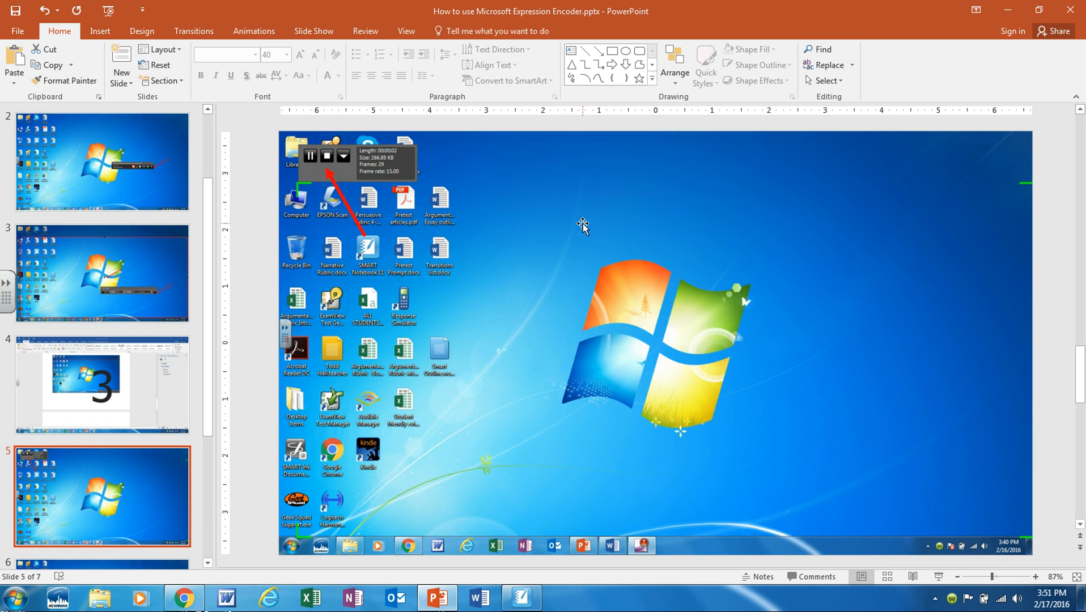
pyautogui.moveTo(806, 358)
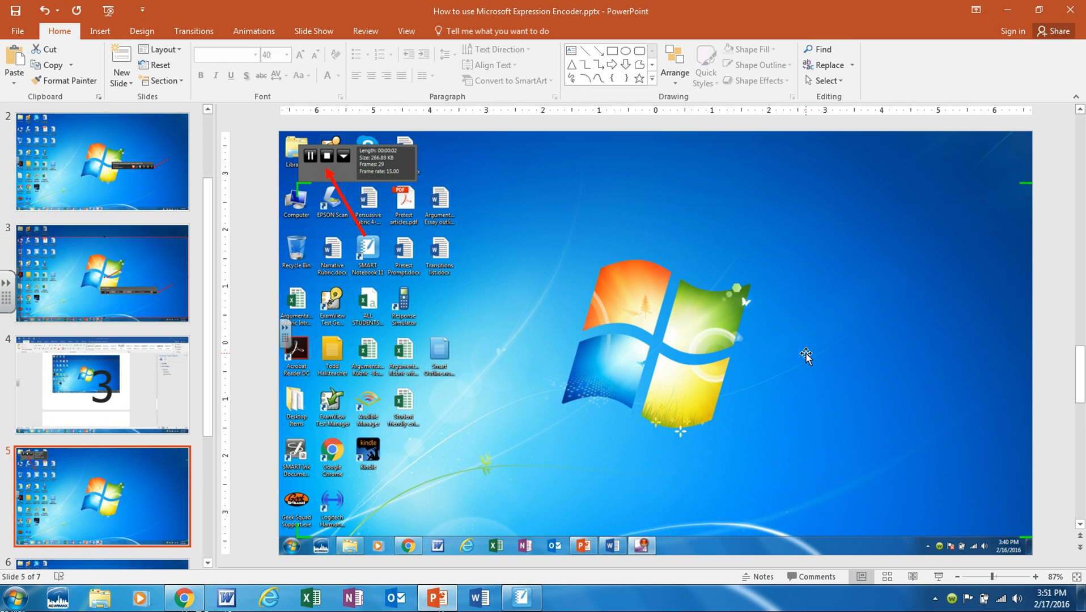
pyautogui.moveTo(925, 469)
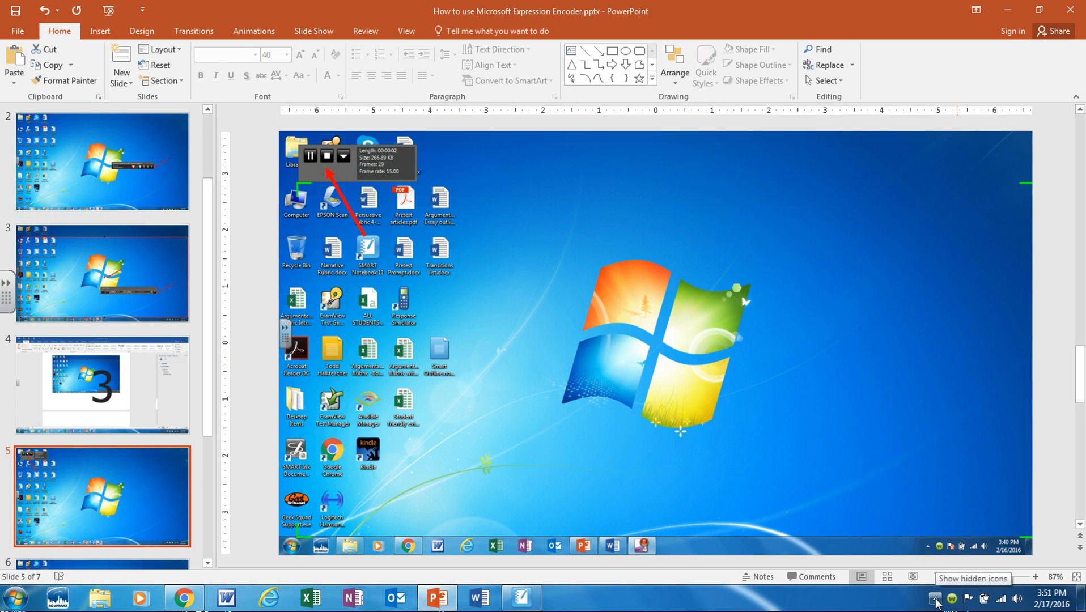
pyautogui.click(934, 597)
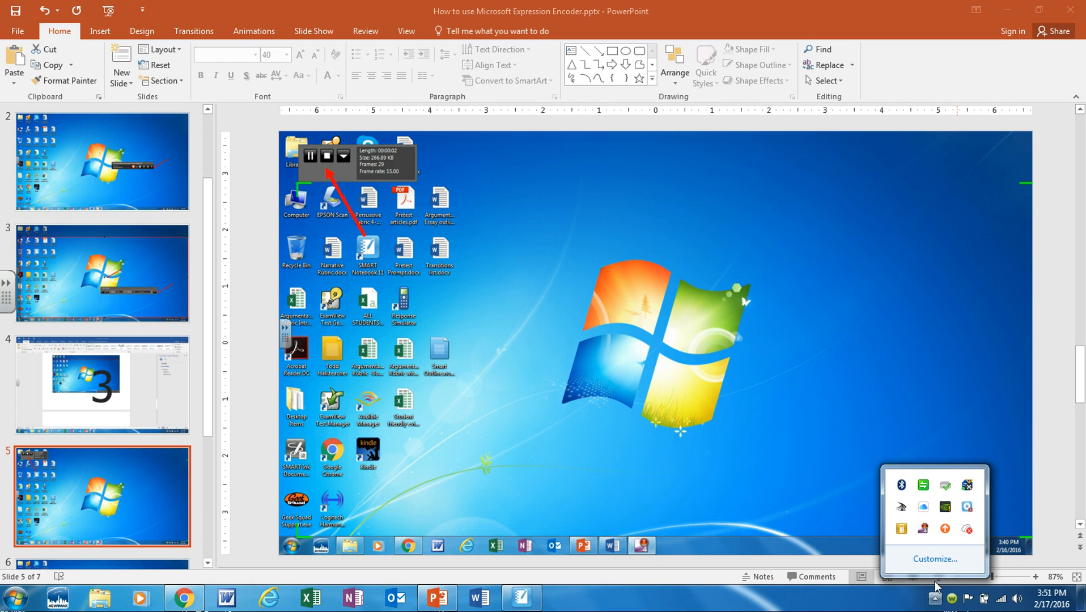
pyautogui.moveTo(922, 529)
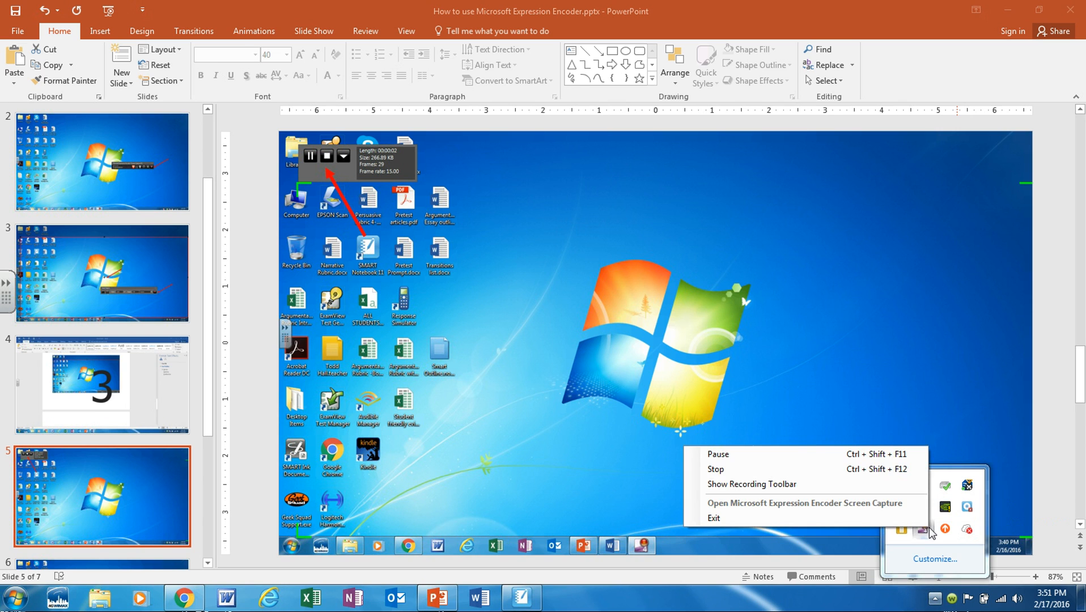
pyautogui.moveTo(410, 457)
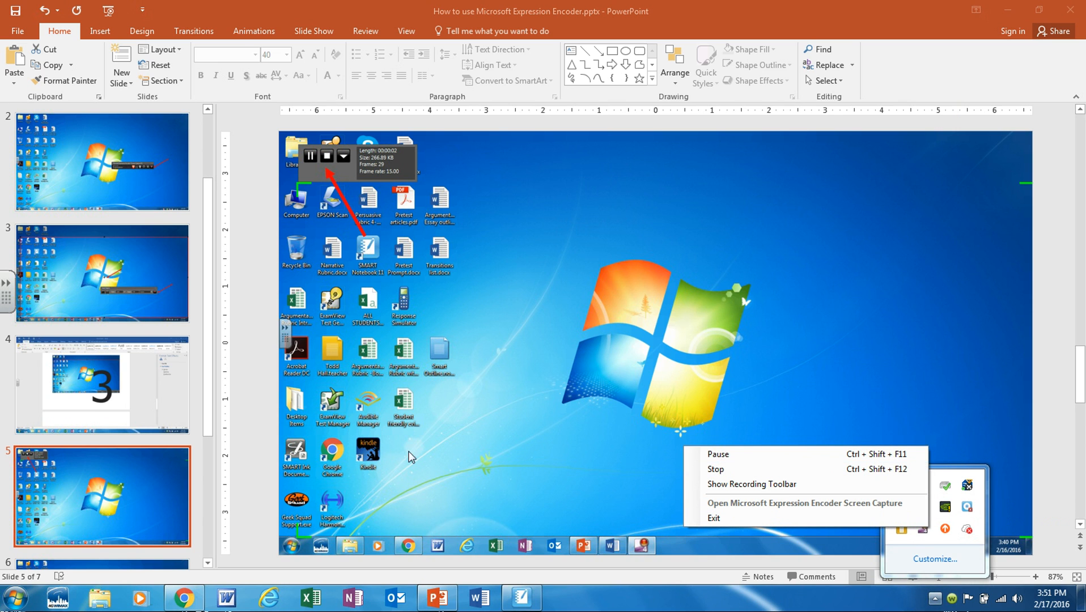
pyautogui.moveTo(213, 375)
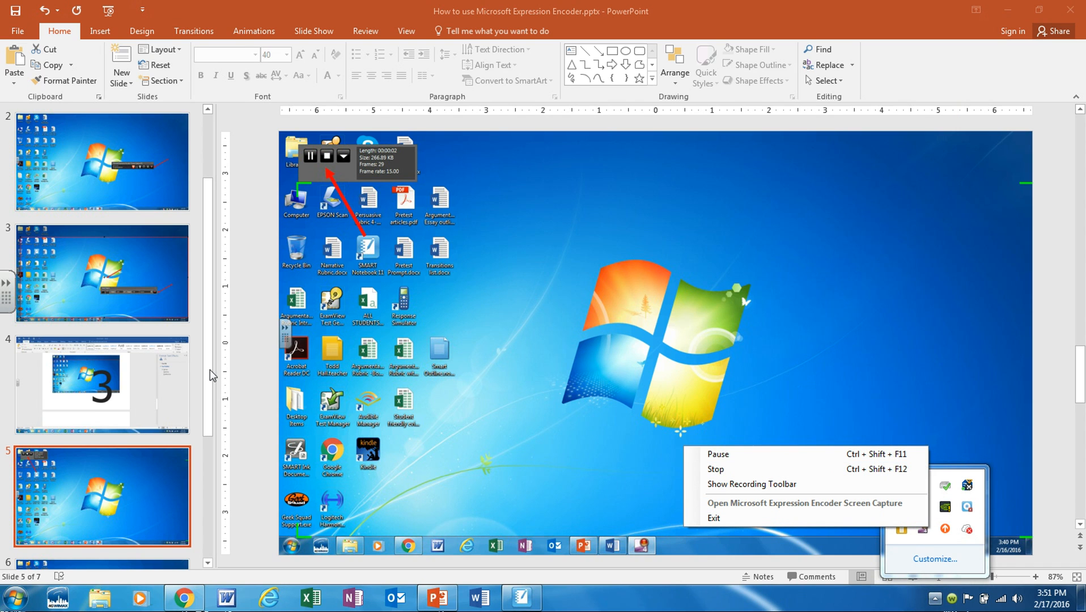
# Show slide 6 about Send to Encoder and launch Expression Encoder's new project window.
pyautogui.scroll(-3)
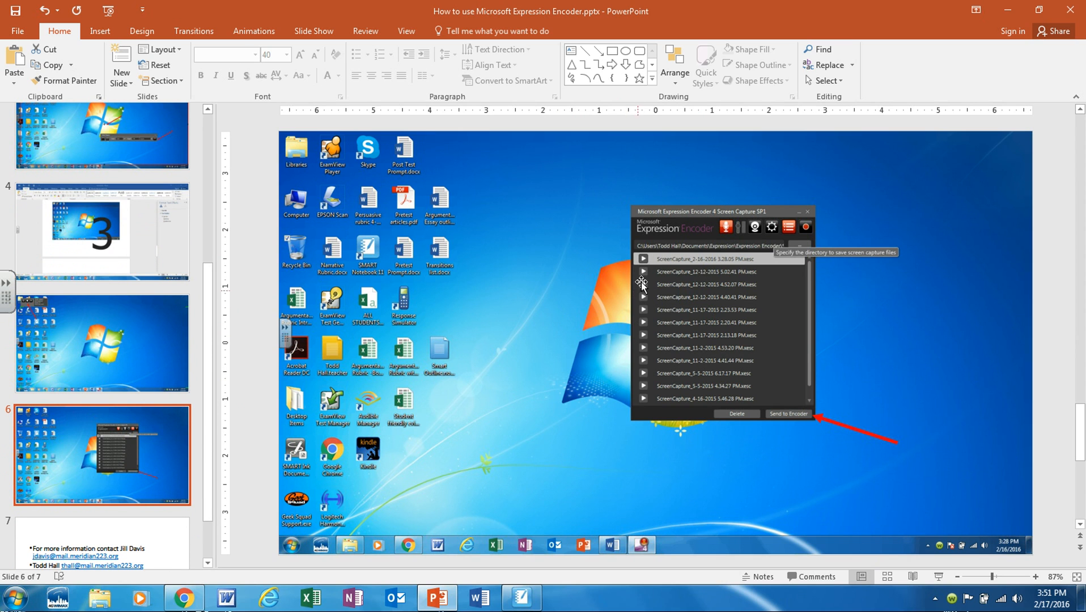
pyautogui.moveTo(633, 262)
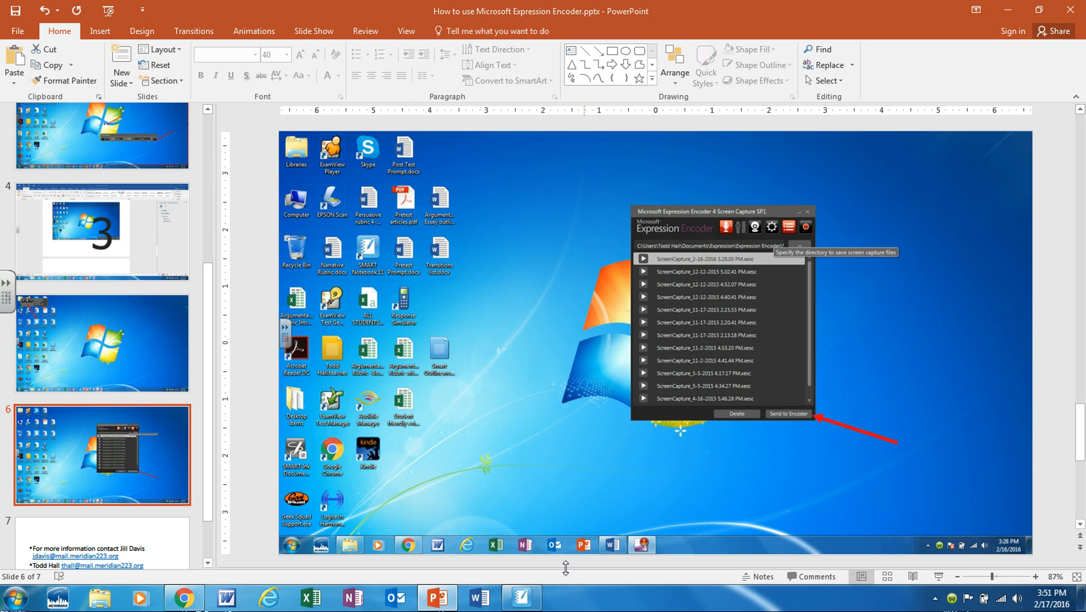
pyautogui.click(14, 598)
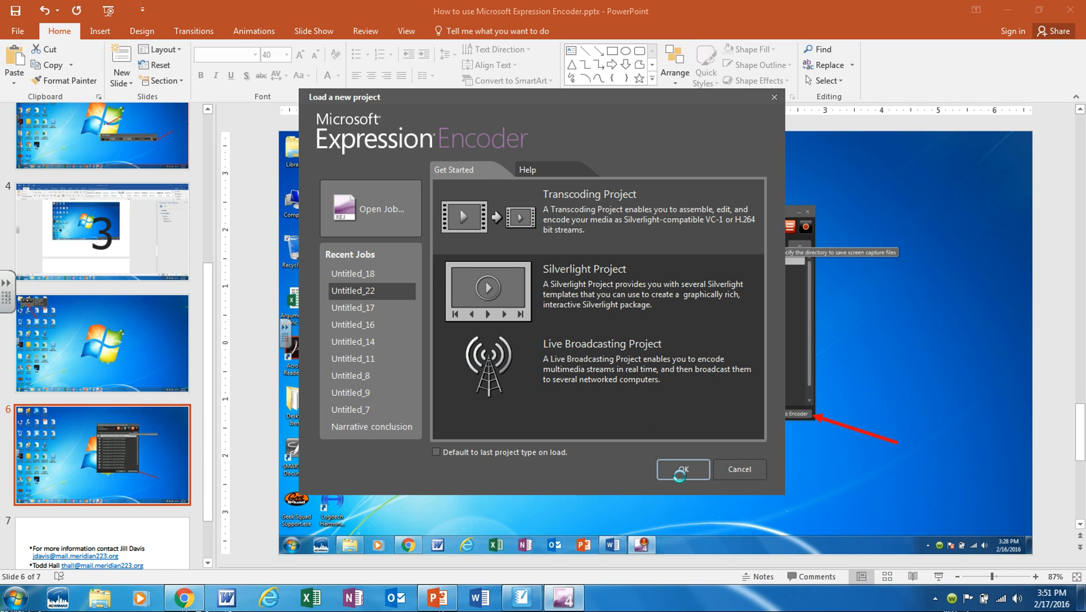
# Load the screen capture .xesc file into the project as a ready media item.
pyautogui.click(682, 469)
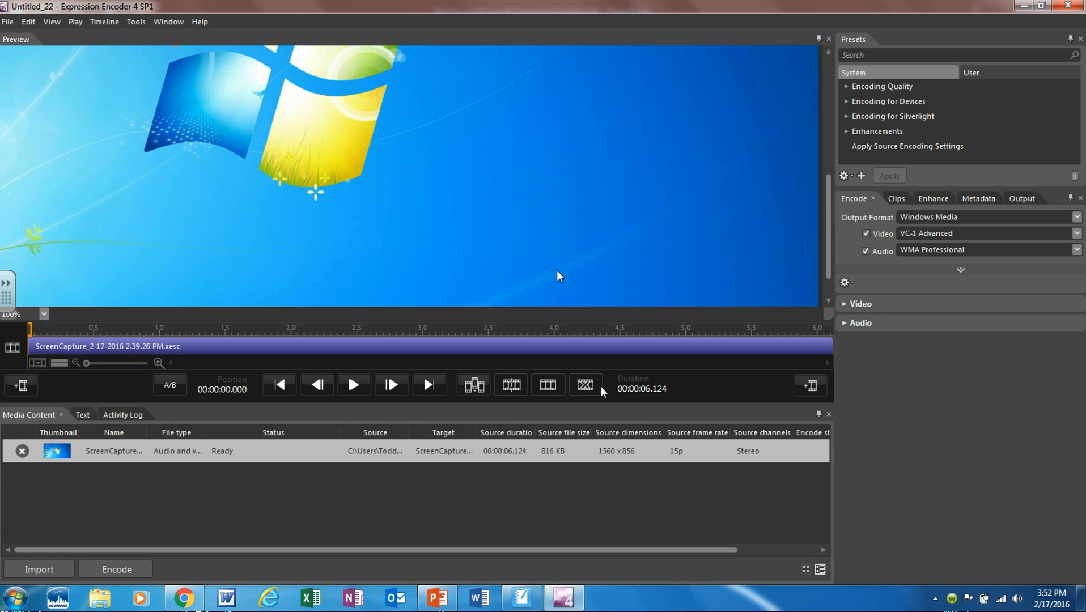
pyautogui.moveTo(526, 410)
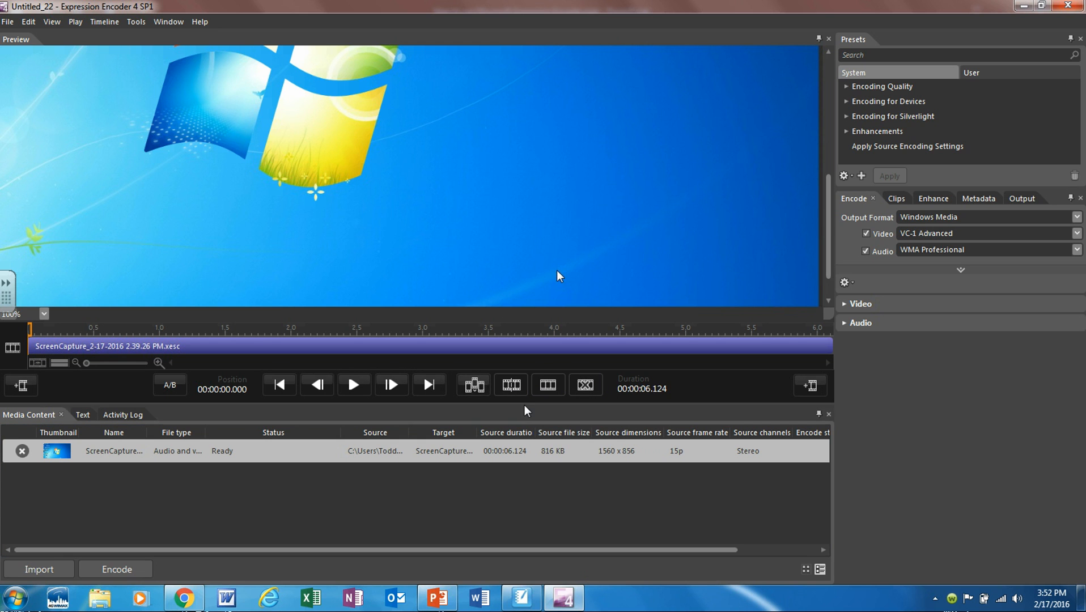
pyautogui.moveTo(833, 414)
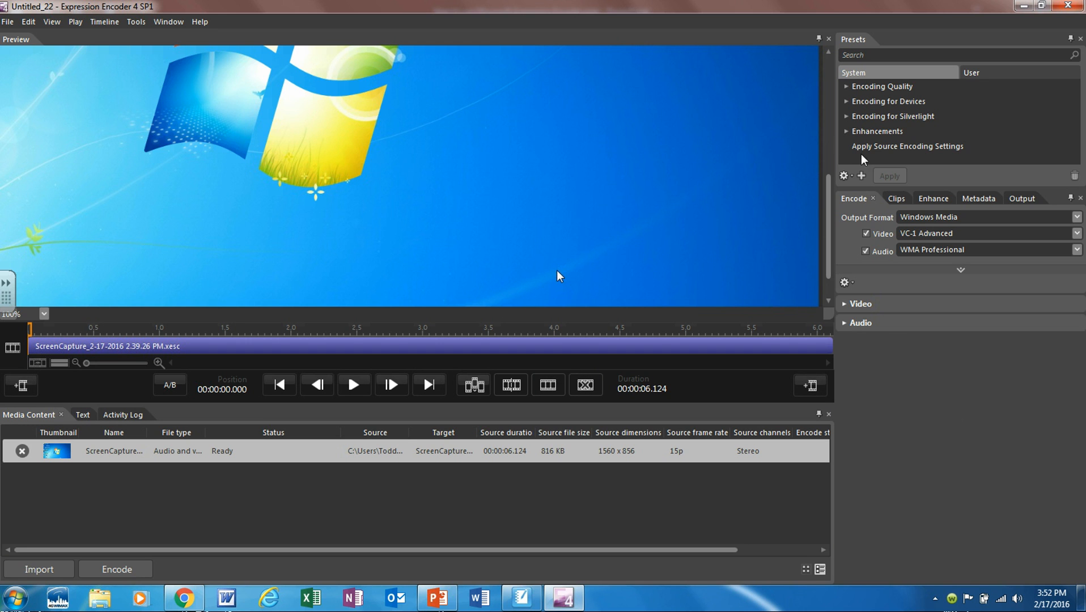
pyautogui.moveTo(850, 85)
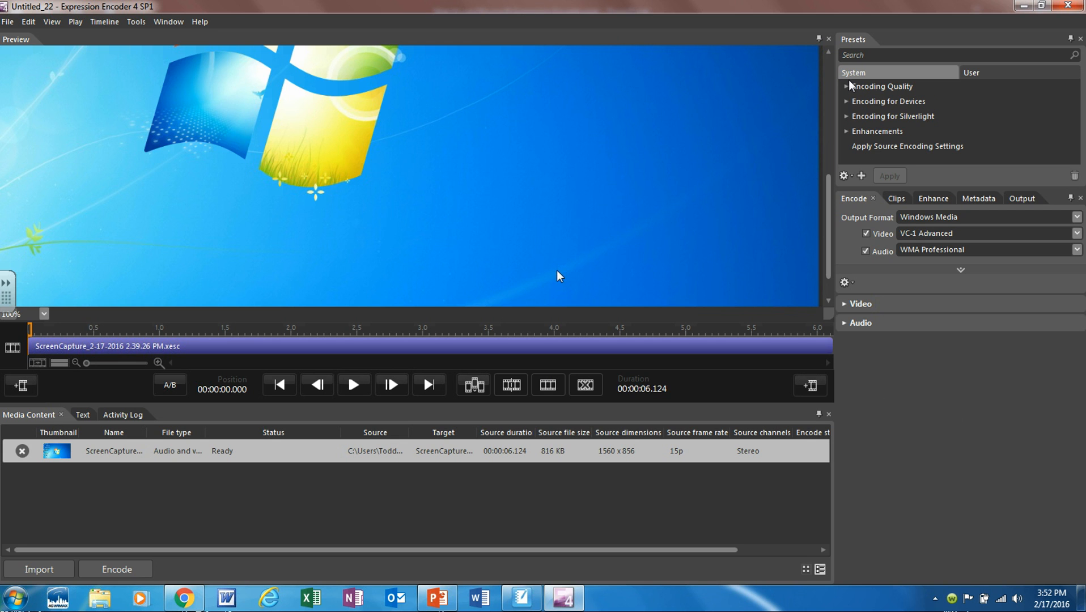
pyautogui.moveTo(880, 86)
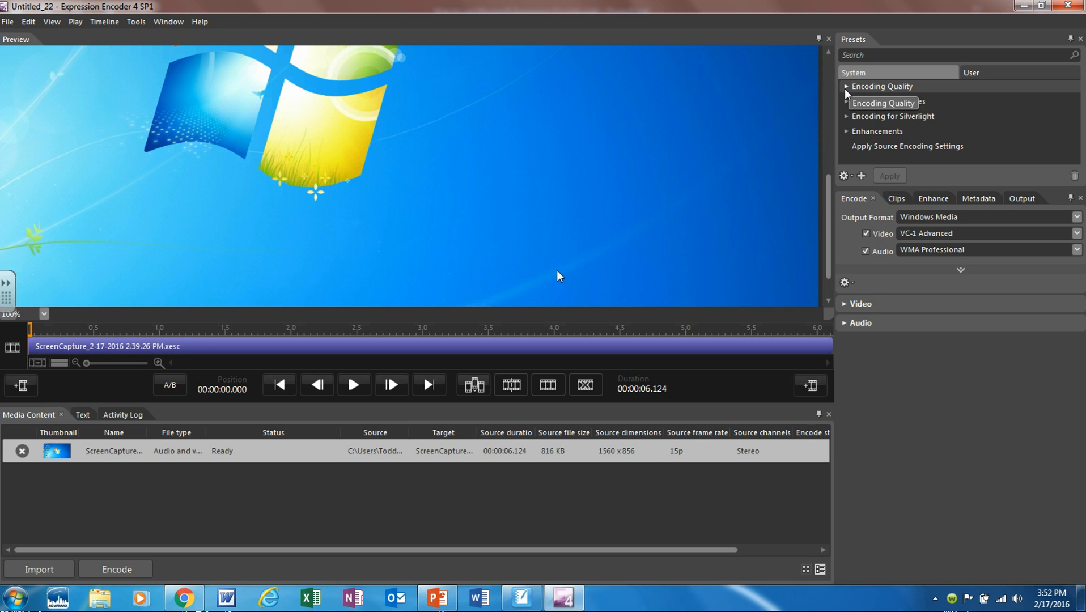
# Apply the VC-1 Xbox 360 HD 1080p system preset, switching video to VC-1 Main.
pyautogui.click(845, 86)
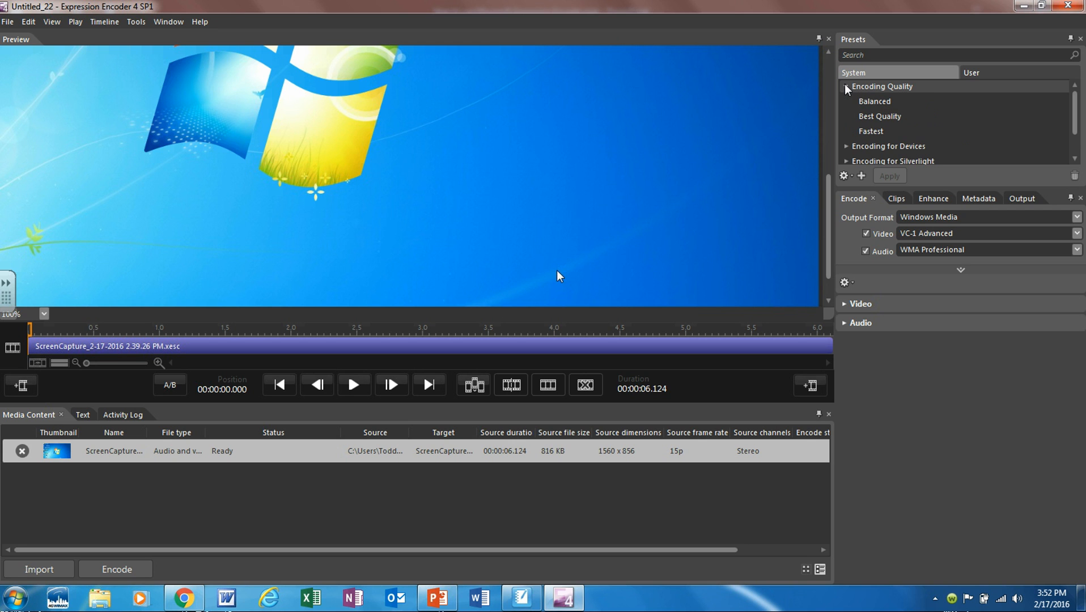
pyautogui.click(880, 116)
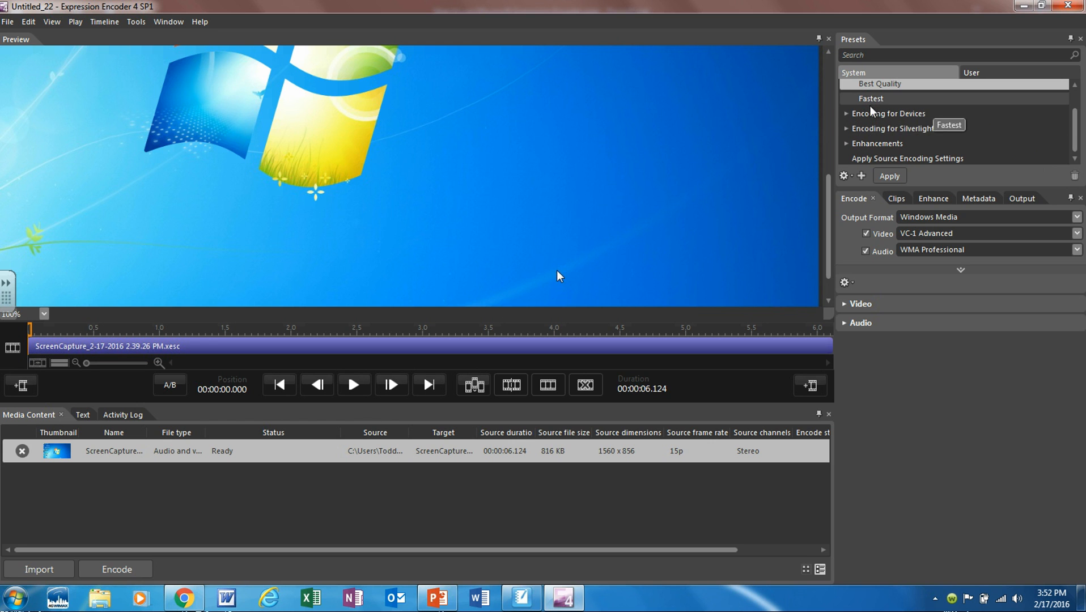
pyautogui.moveTo(889, 113)
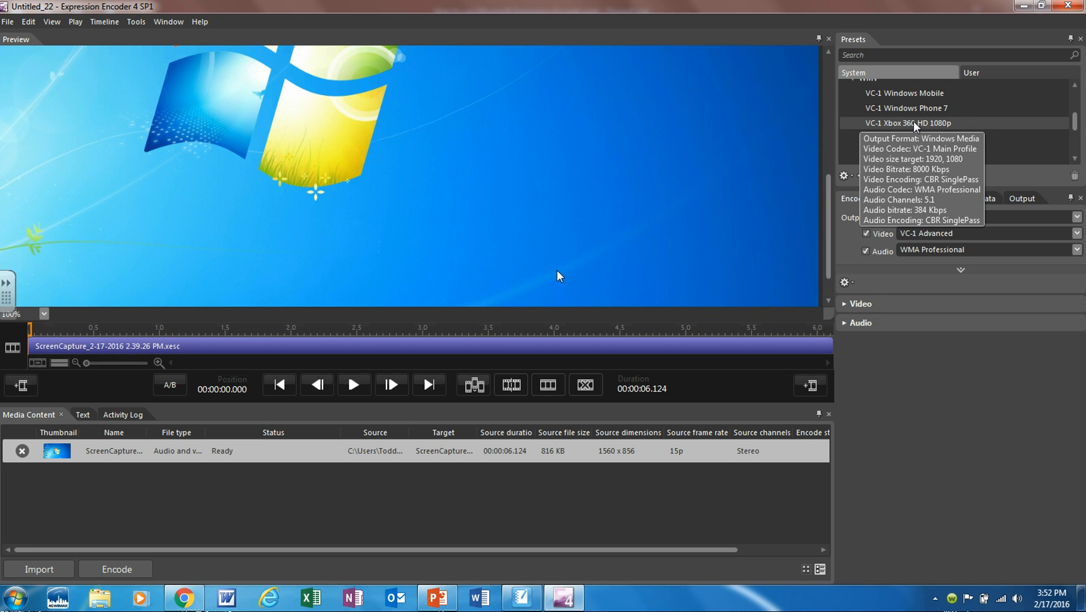
pyautogui.moveTo(941, 125)
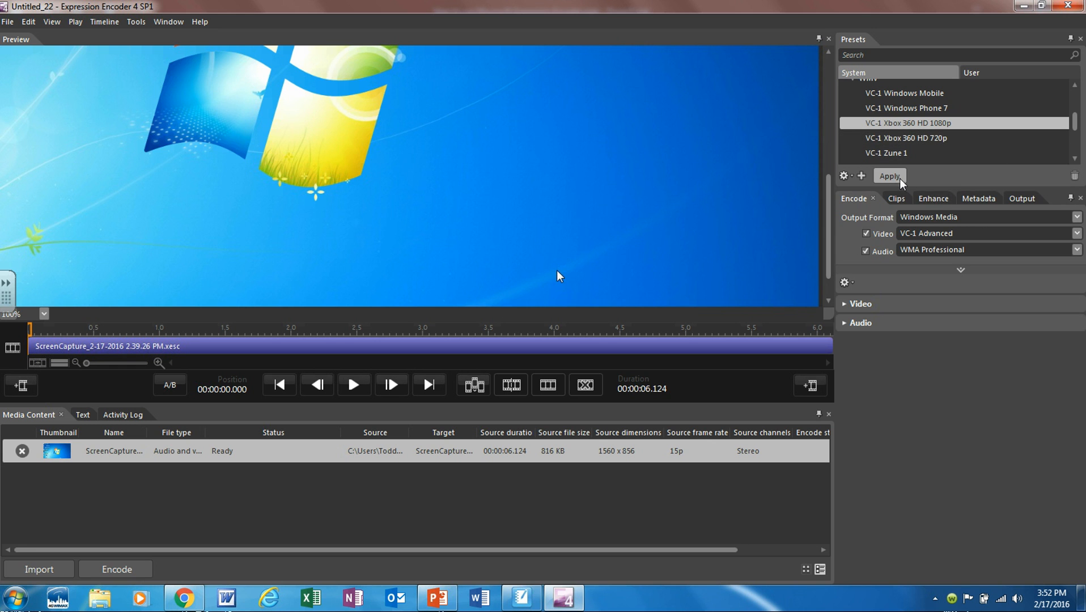
pyautogui.click(889, 176)
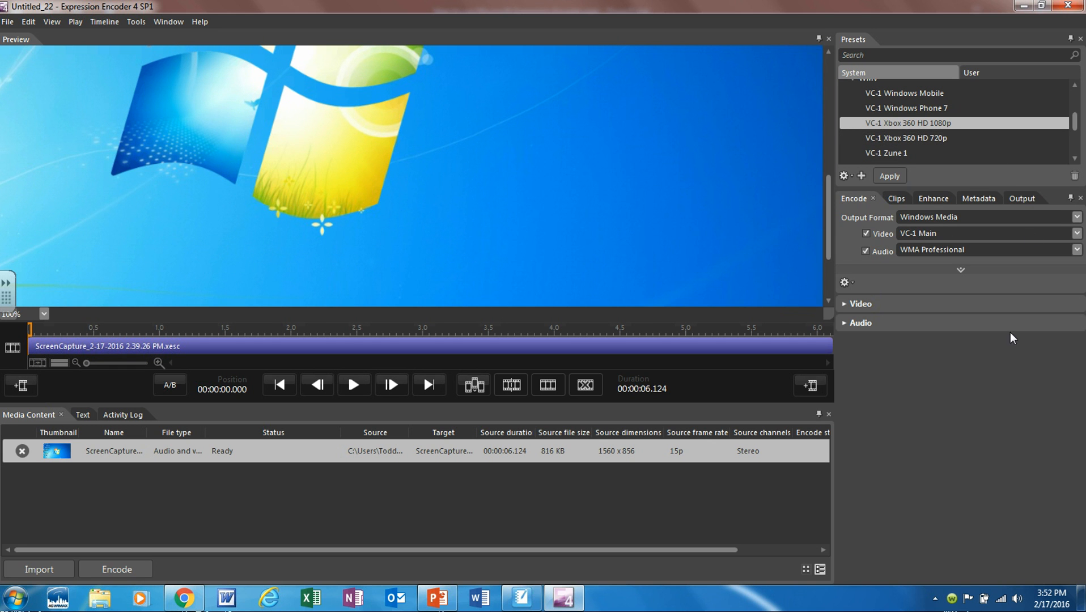
pyautogui.moveTo(856, 306)
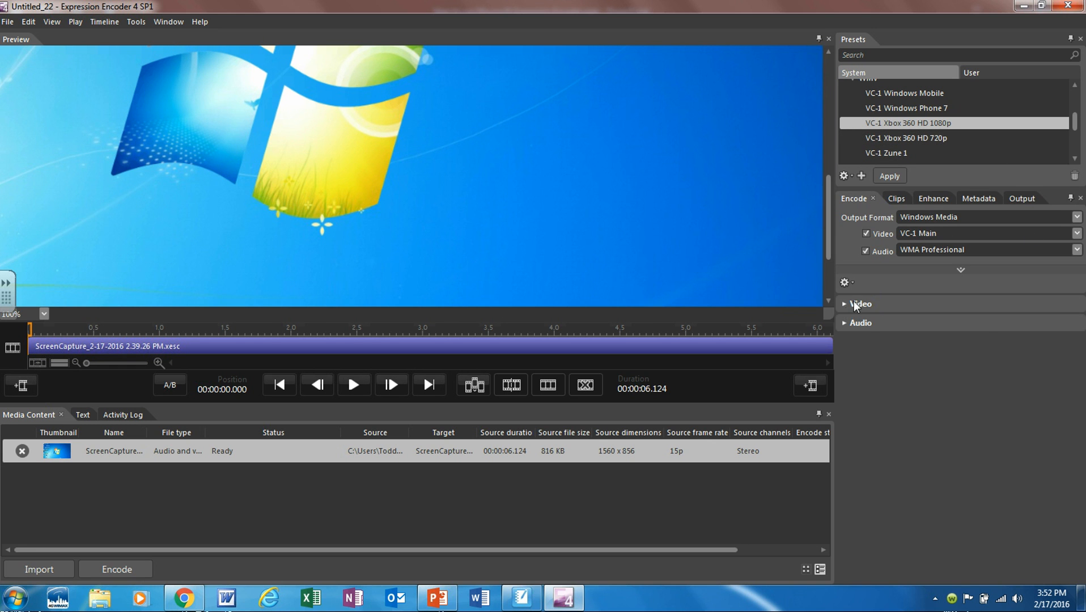
# Expand the video settings and keep CBR 1-pass mode at 8000 Kbps, 1920×1052.
pyautogui.click(846, 304)
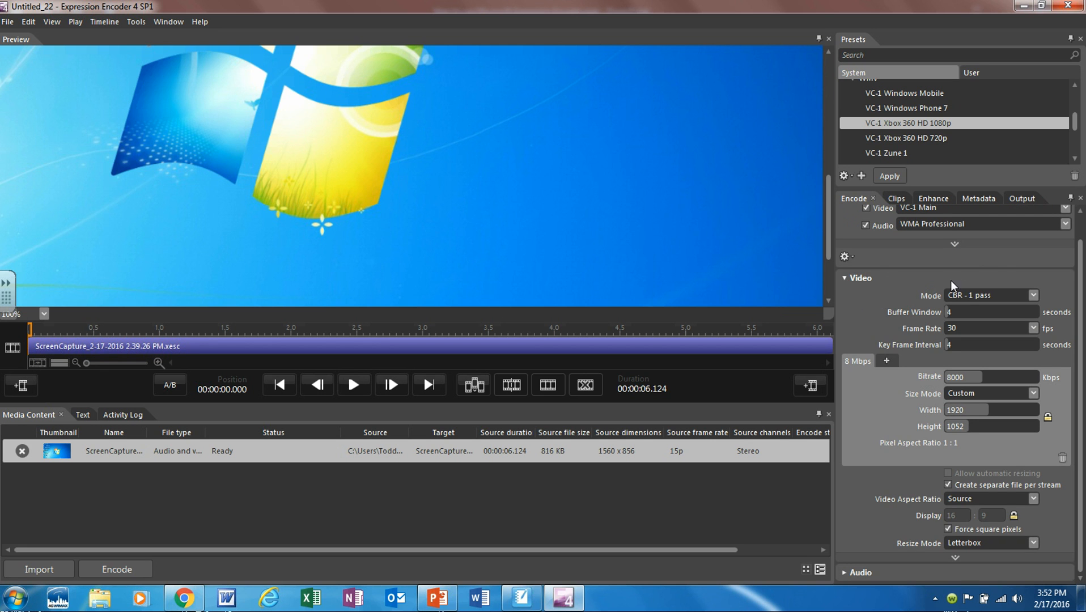
pyautogui.moveTo(987, 295)
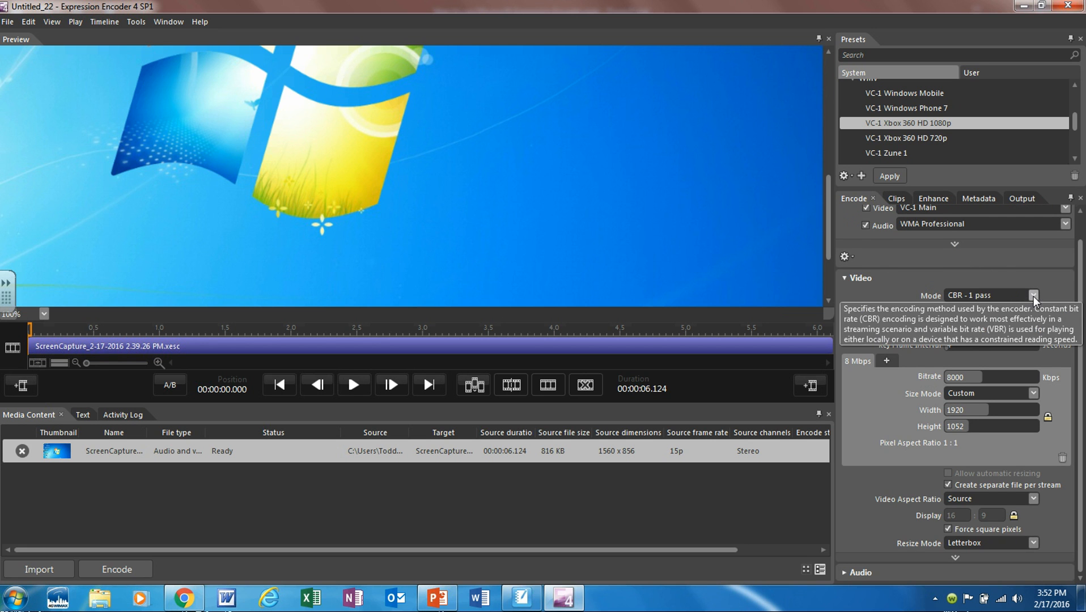
pyautogui.click(1034, 294)
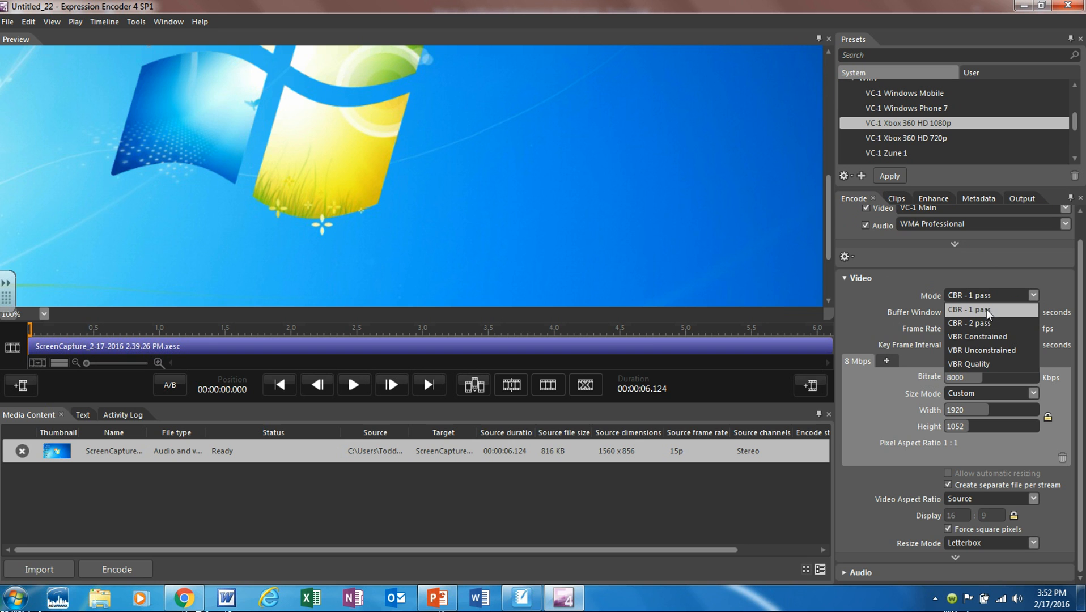
pyautogui.click(969, 294)
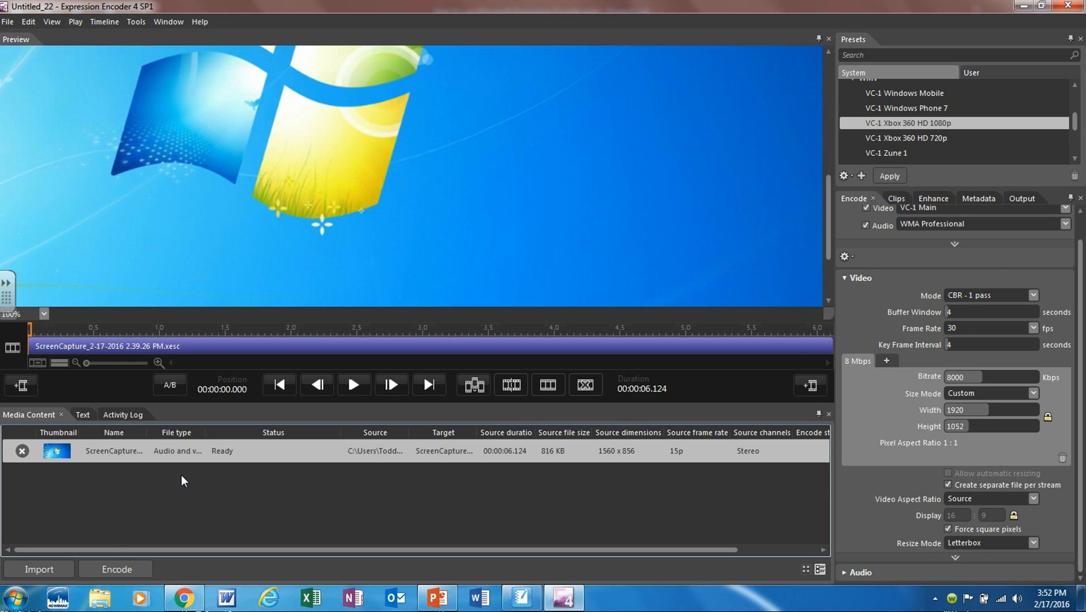
pyautogui.click(114, 569)
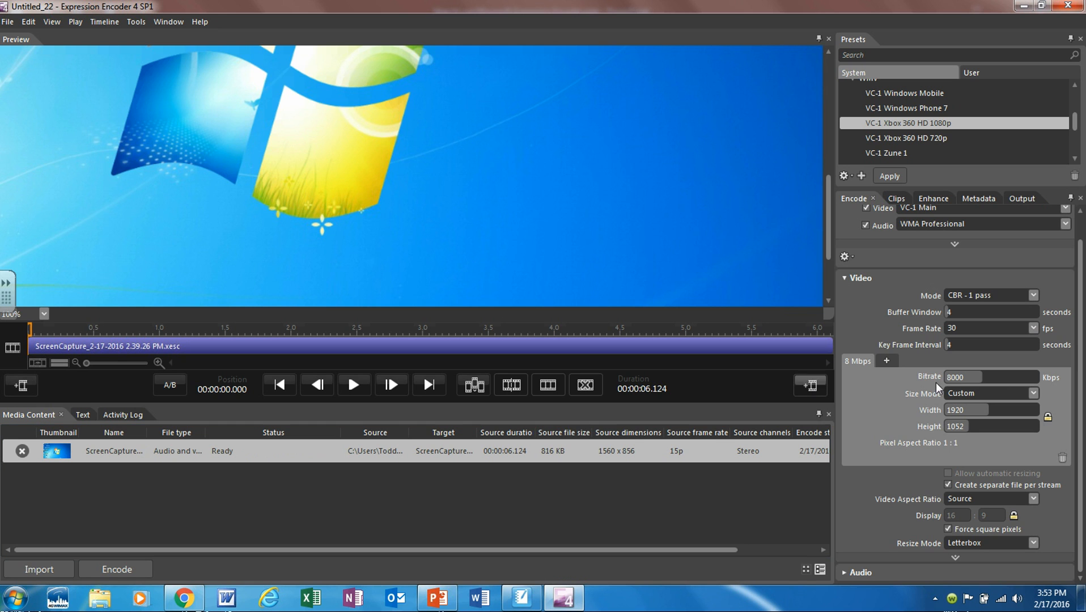
pyautogui.moveTo(1032, 463)
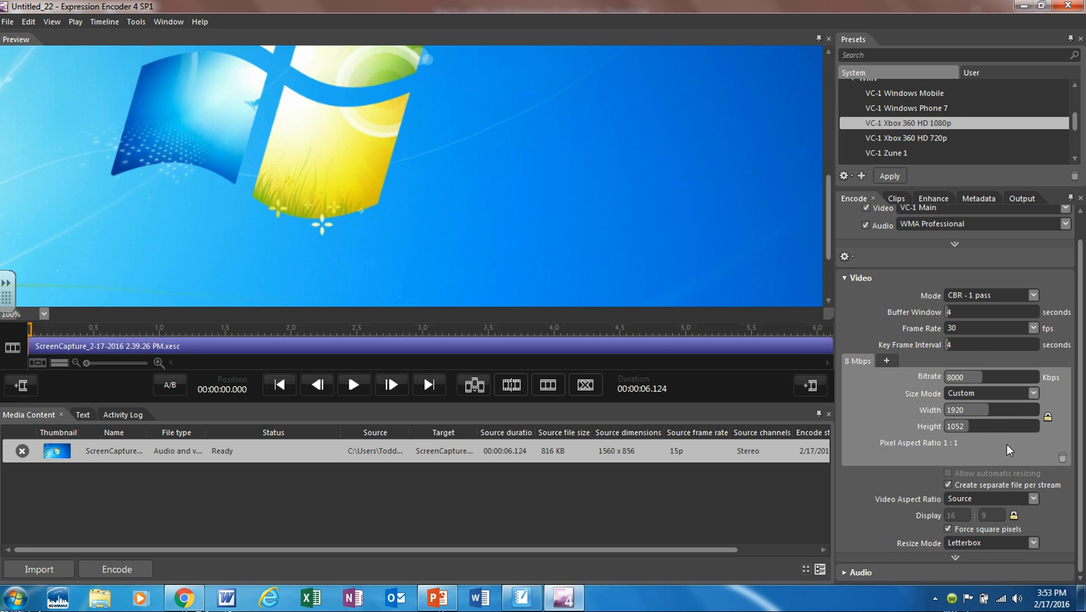
pyautogui.moveTo(1008, 489)
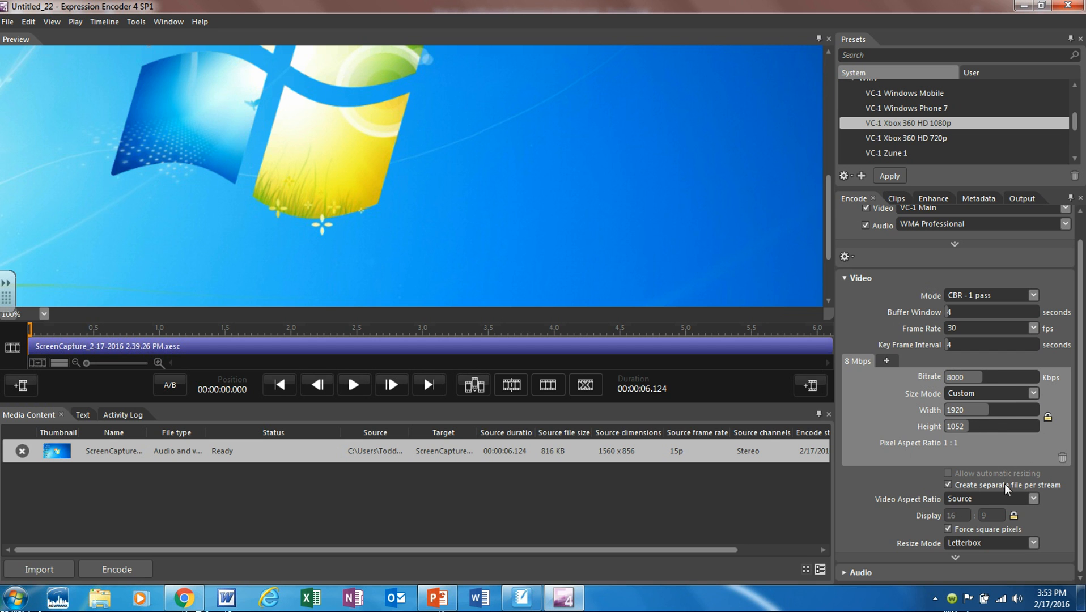
pyautogui.moveTo(912, 392)
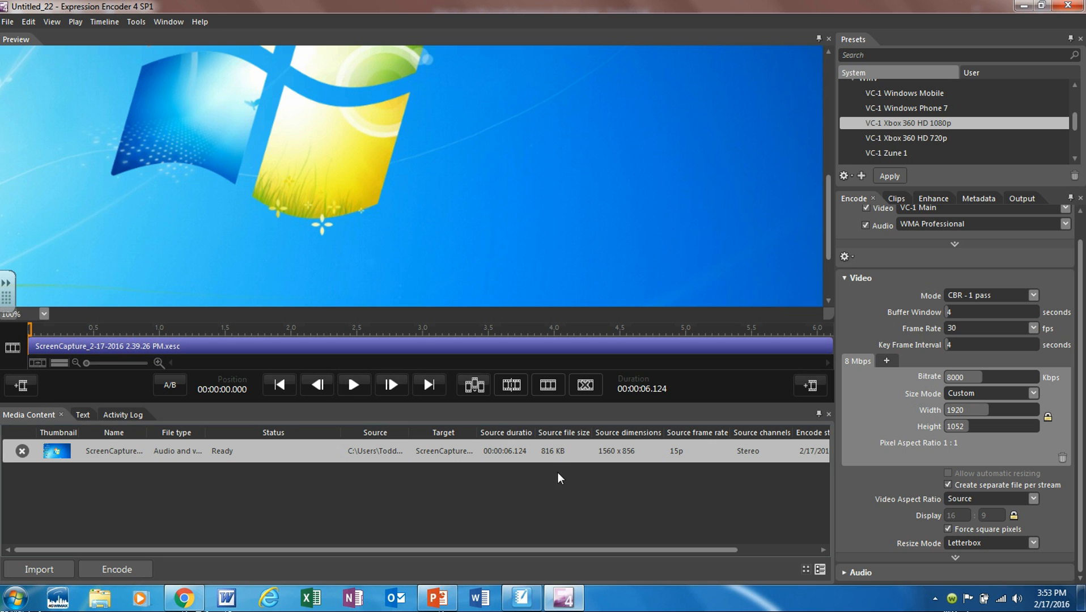
pyautogui.moveTo(541, 502)
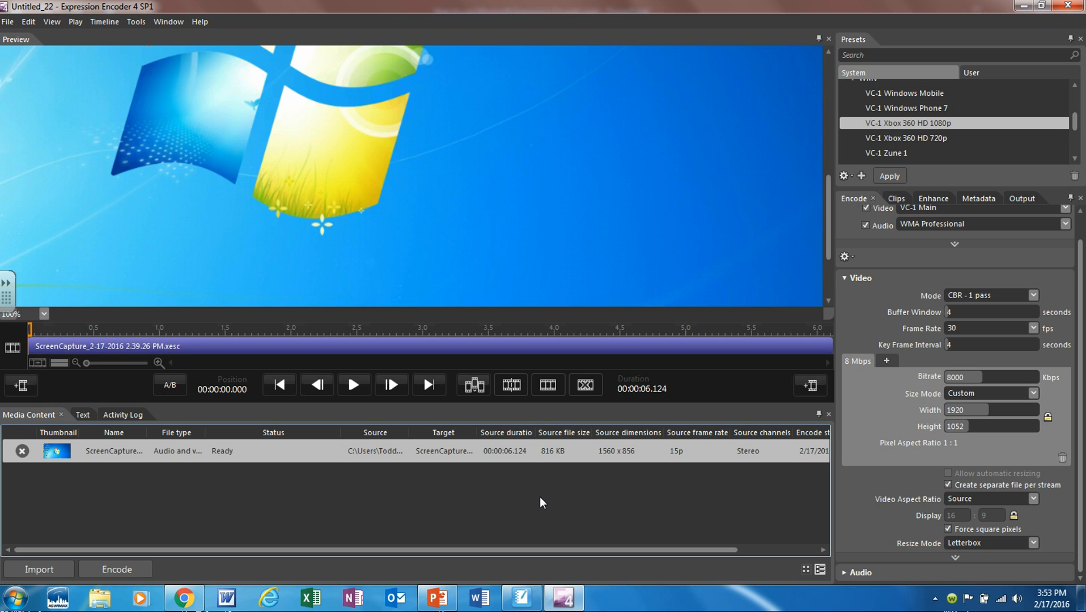
pyautogui.moveTo(405, 346)
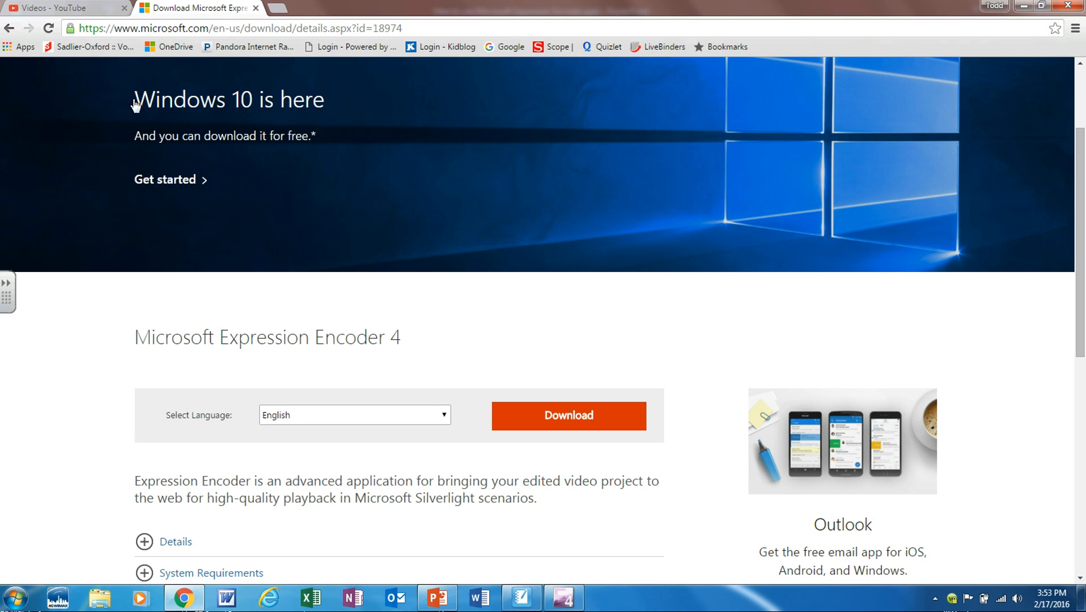
# Go to the signed-in YouTube home page and bring up the video upload page.
pyautogui.click(62, 8)
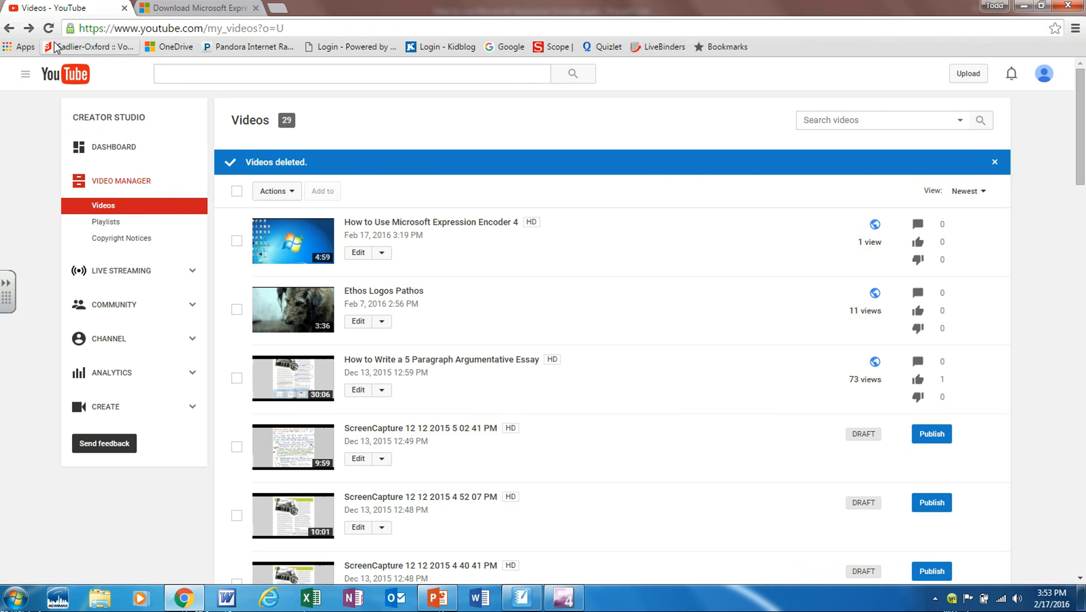
pyautogui.click(276, 28)
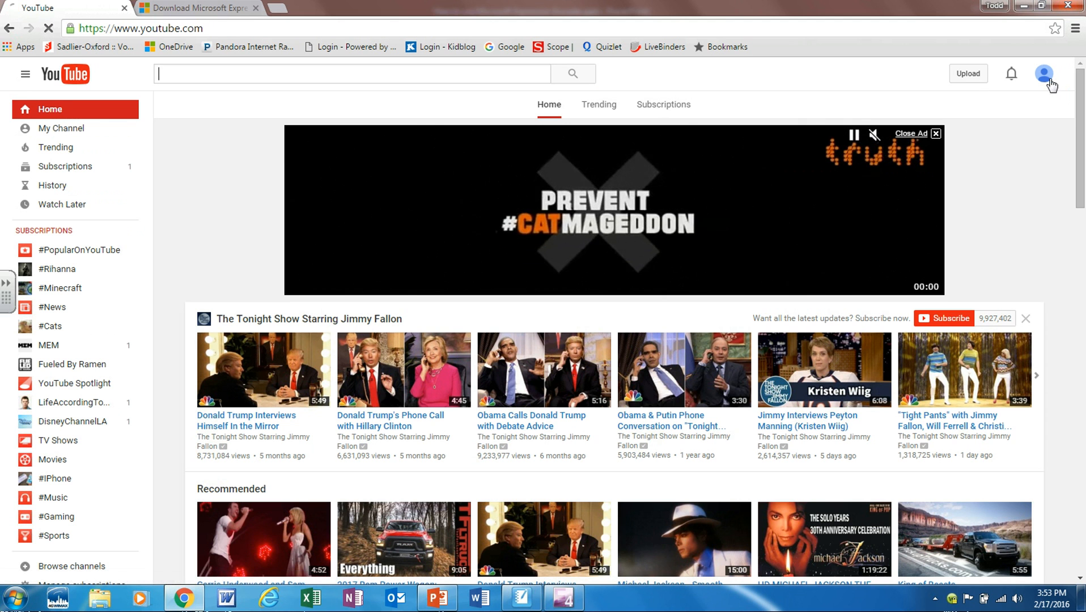
pyautogui.click(1046, 73)
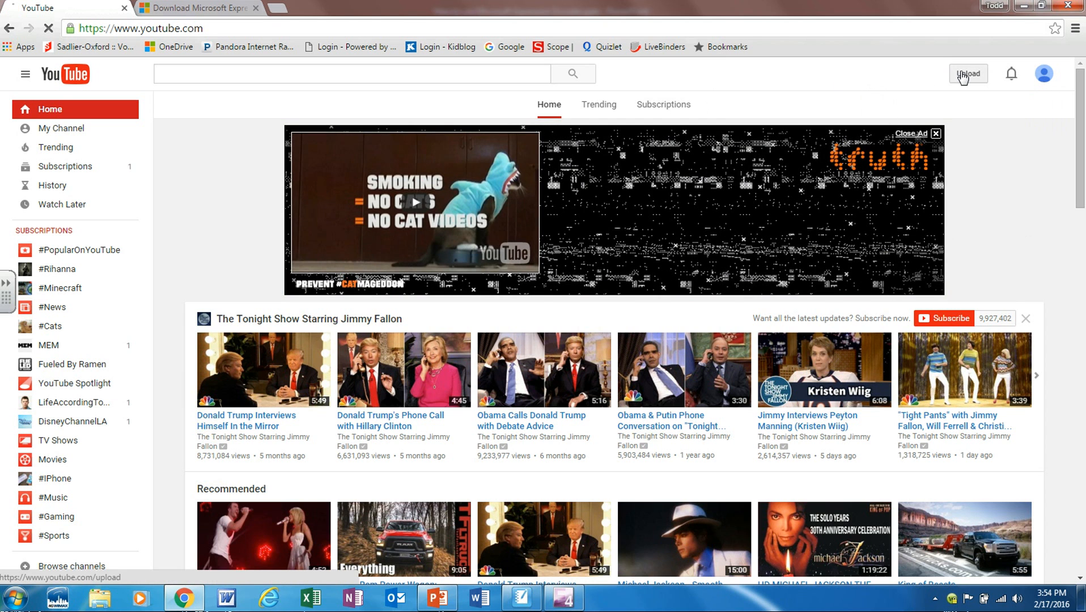
pyautogui.click(968, 73)
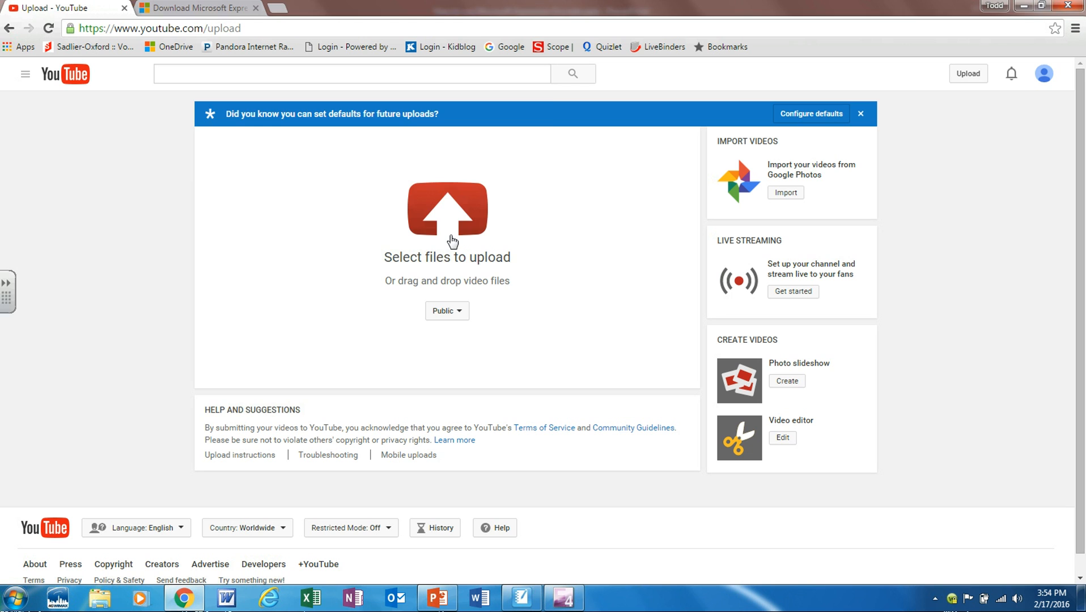
# Browse from Documents into the Expression Encoder output folder for the upload file.
pyautogui.click(446, 239)
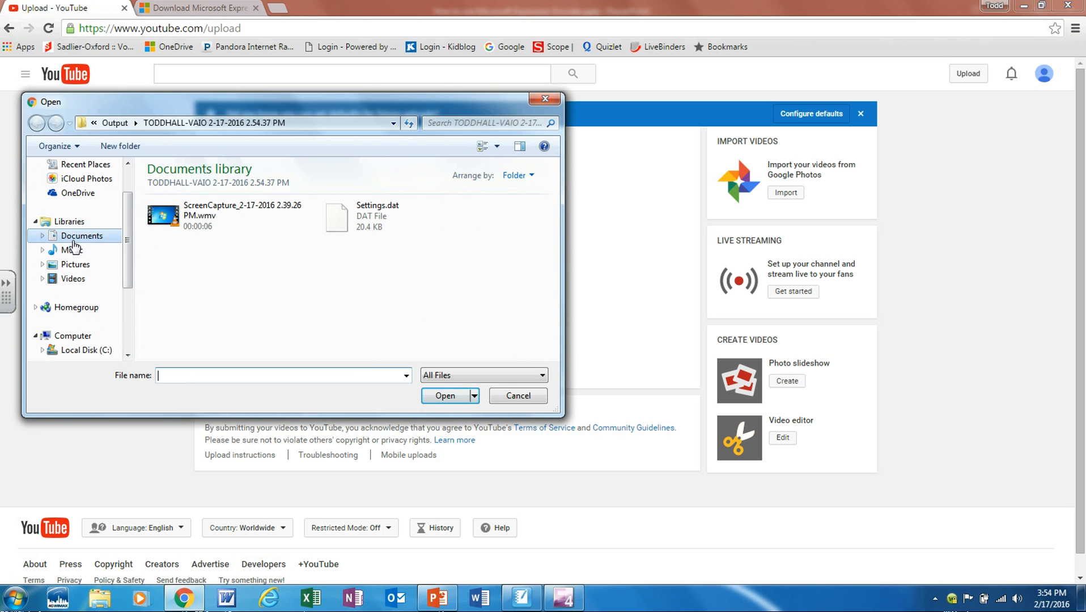
pyautogui.click(80, 236)
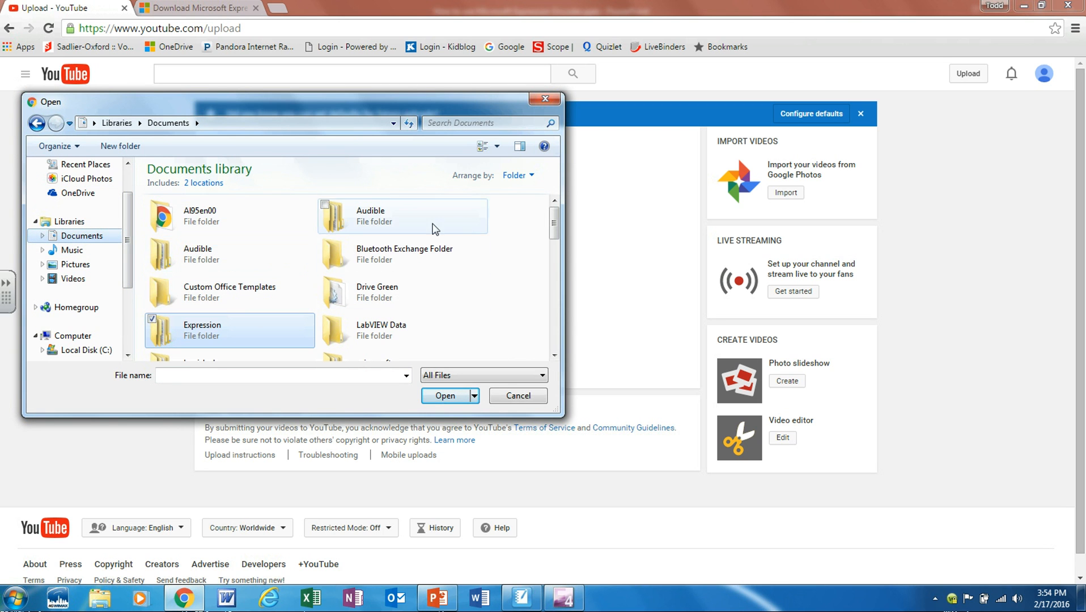
pyautogui.scroll(-3)
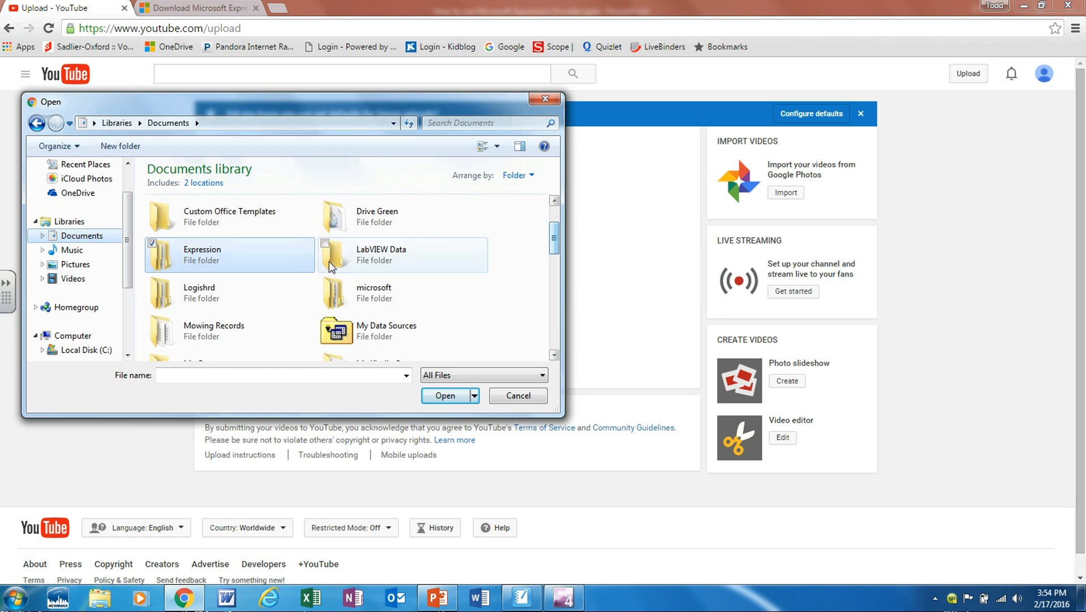
pyautogui.doubleClick(201, 254)
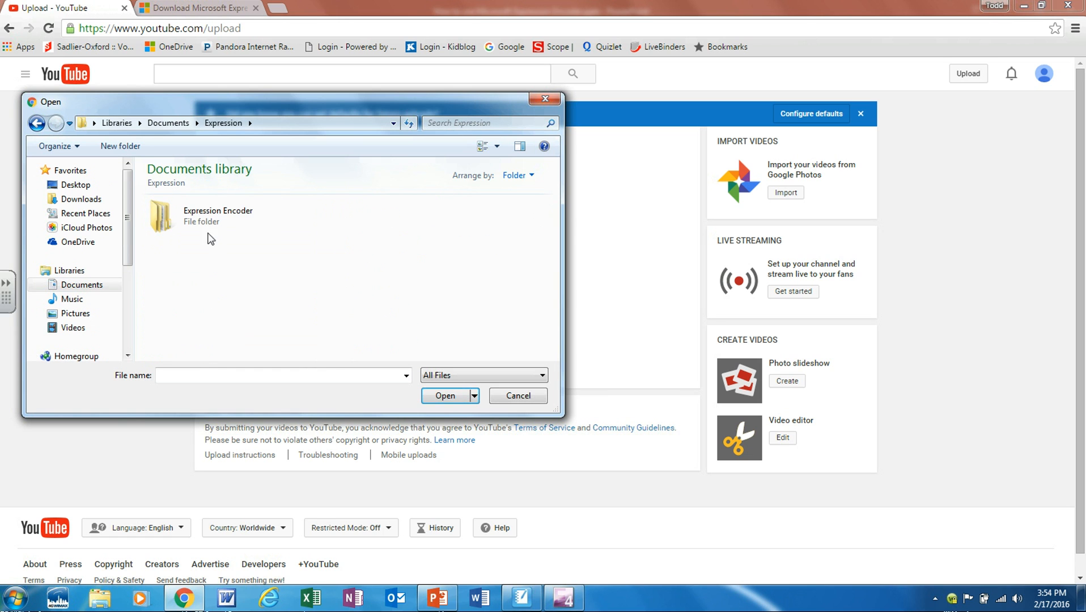
pyautogui.doubleClick(218, 210)
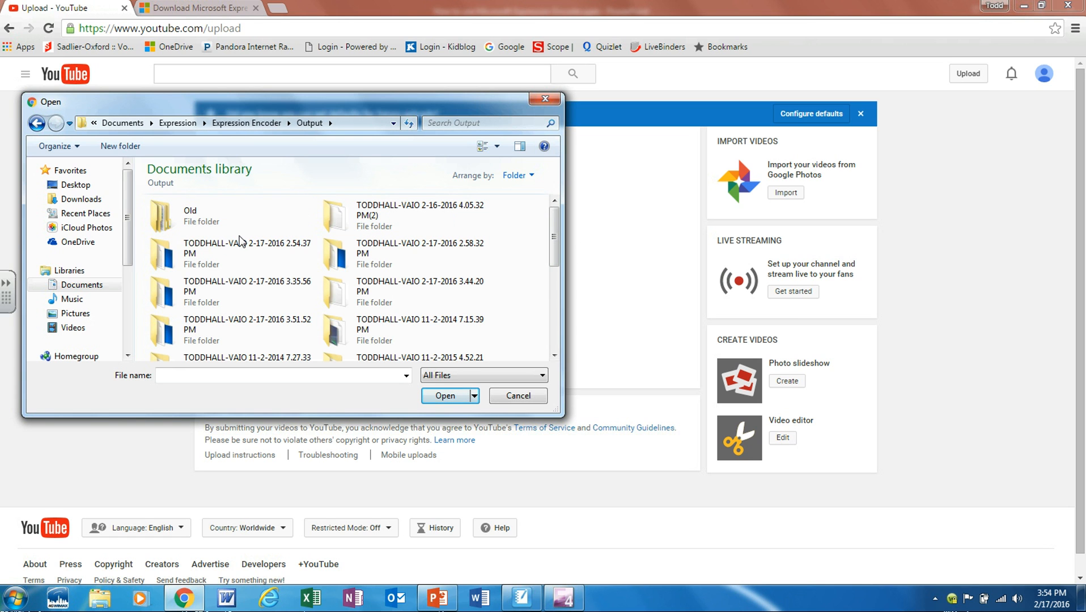
pyautogui.click(239, 254)
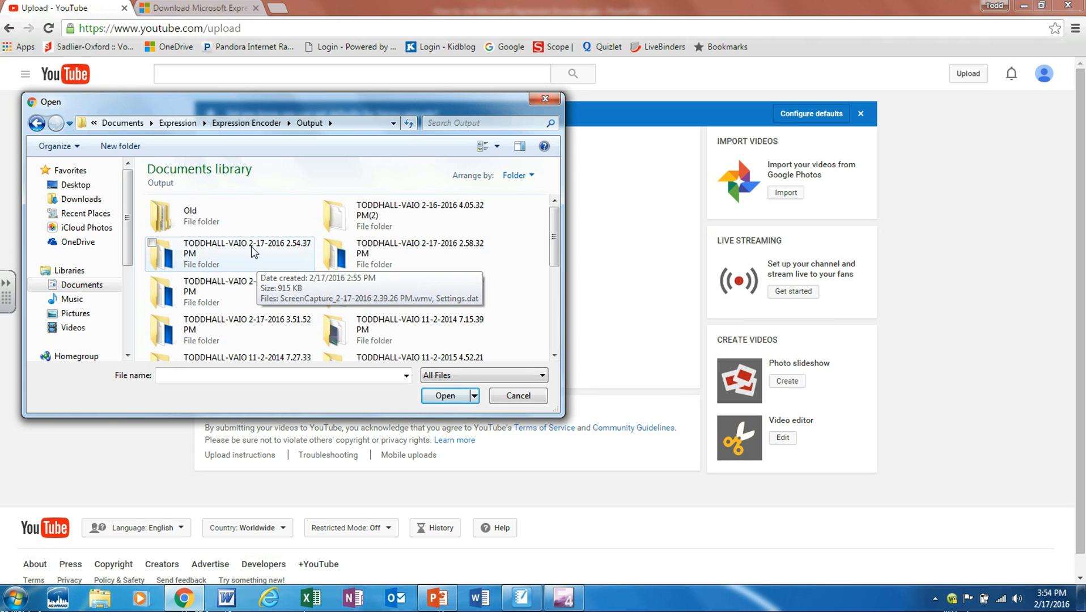
pyautogui.moveTo(261, 249)
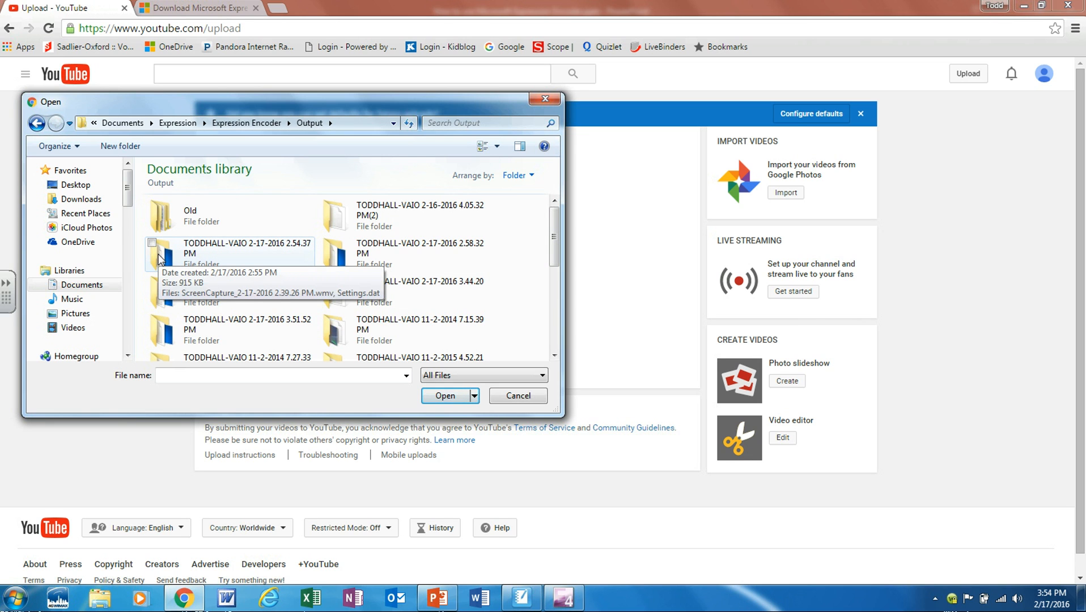
# Choose the ScreenCapture .wmv from the 2-17-2016 2.54.37 PM folder to upload.
pyautogui.doubleClick(200, 252)
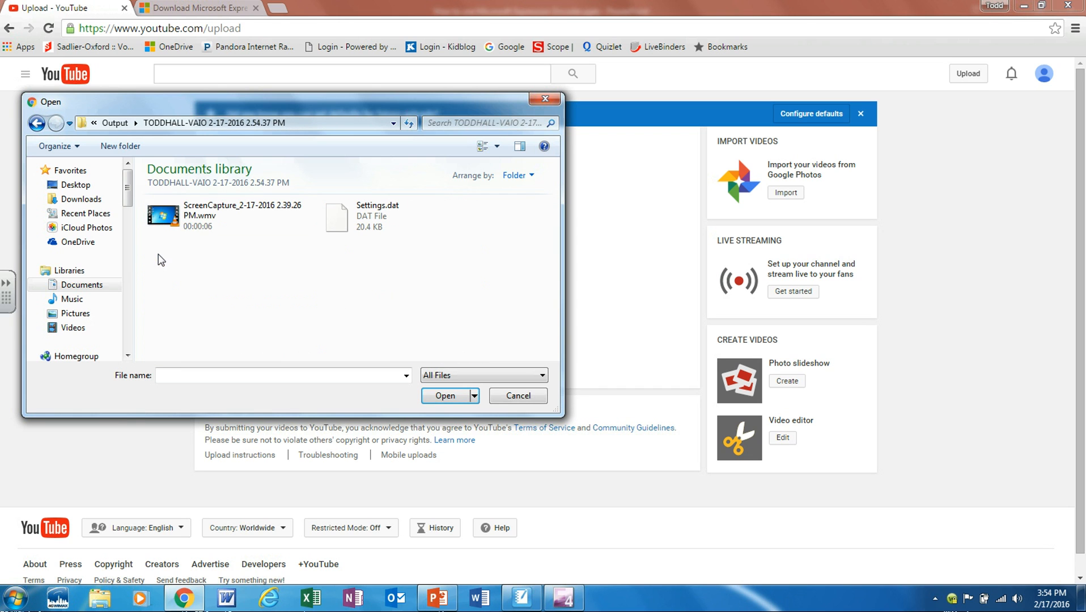
pyautogui.moveTo(222, 211)
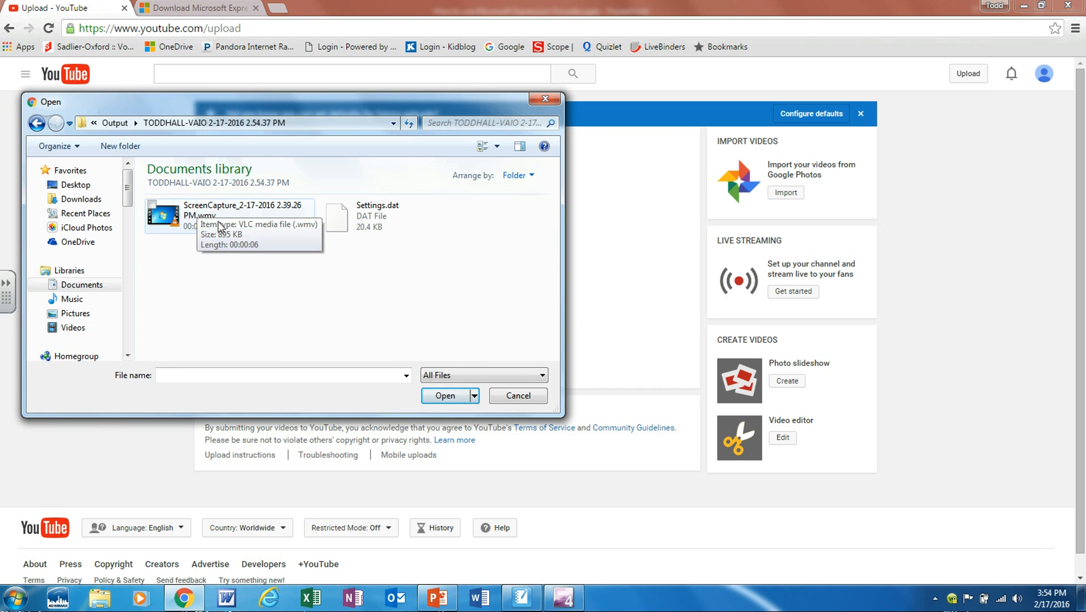
pyautogui.click(236, 211)
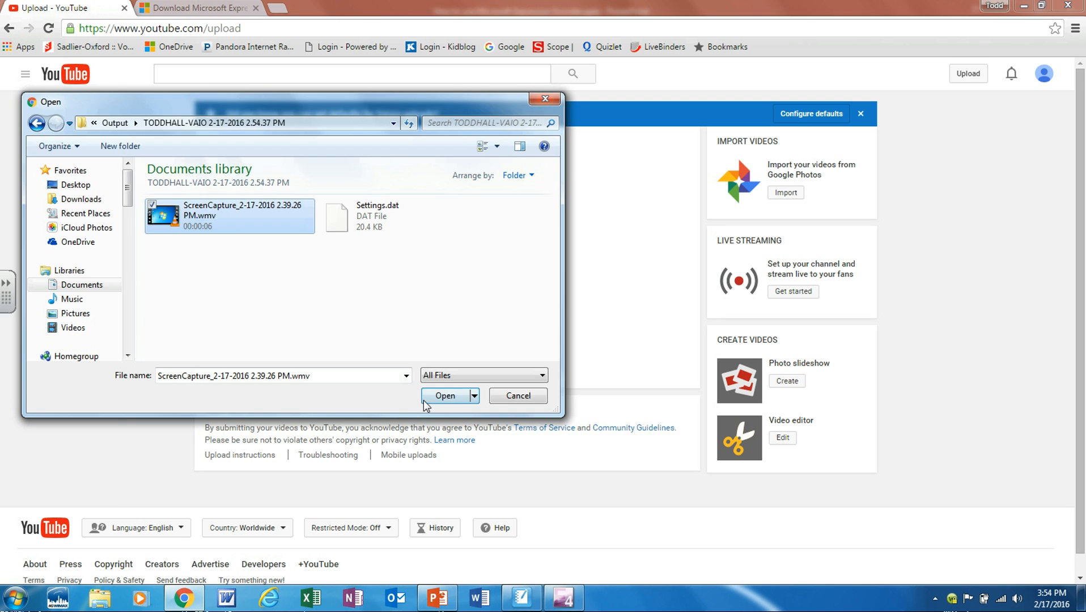
pyautogui.click(446, 396)
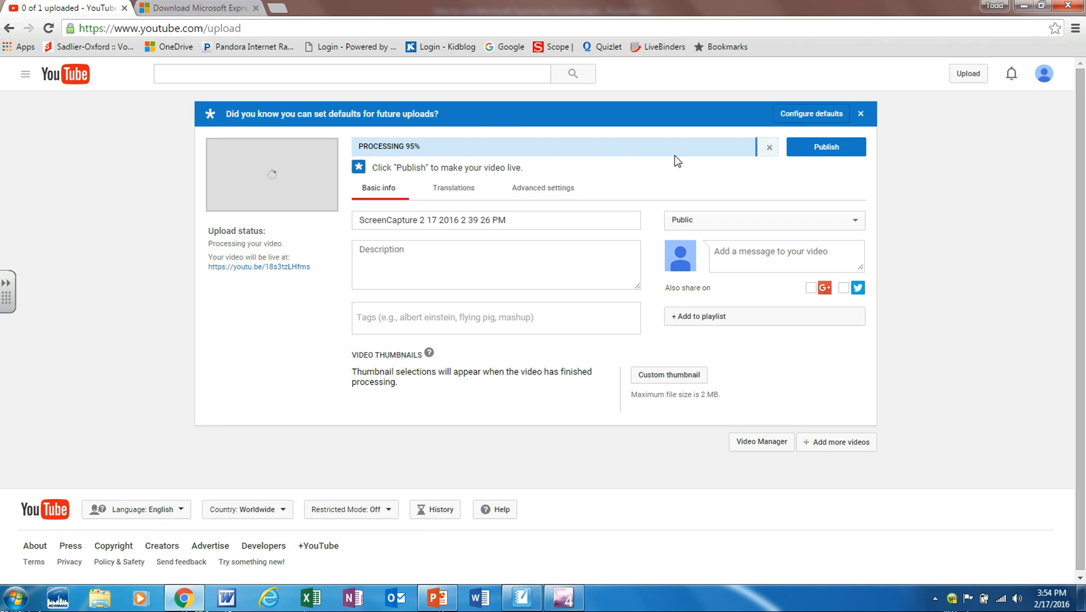
pyautogui.moveTo(675, 203)
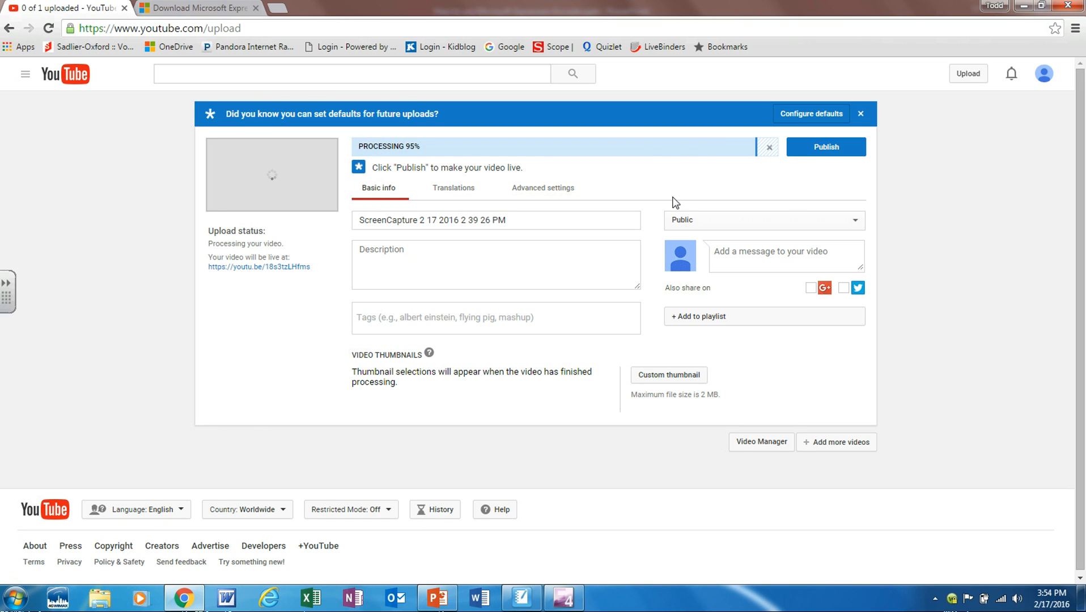
pyautogui.moveTo(499, 164)
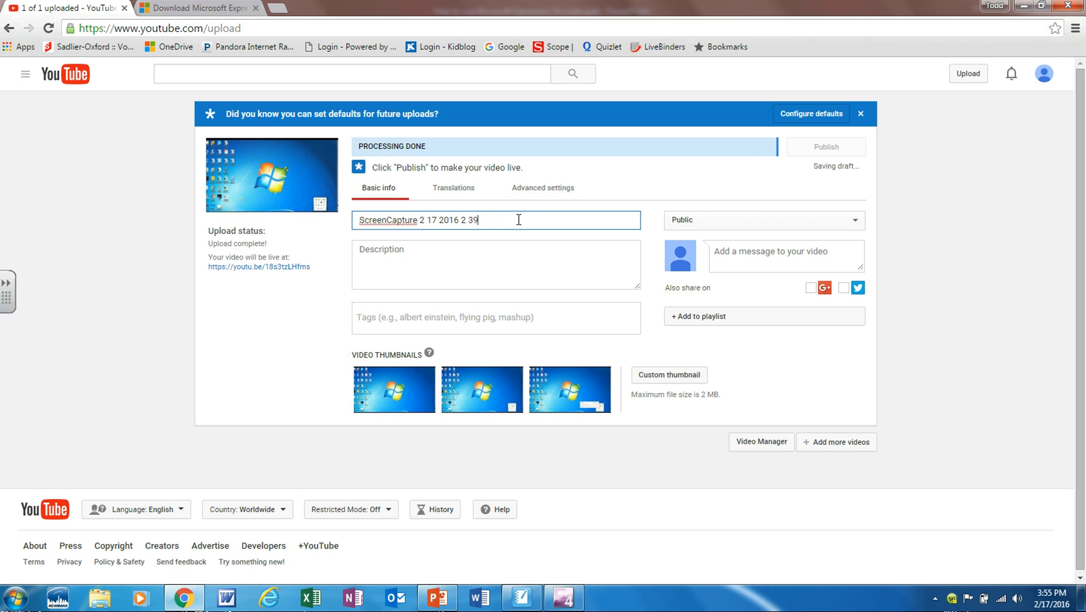
# Retitle the uploaded video 'Test 2' and show its advanced settings.
pyautogui.write('Test 2')
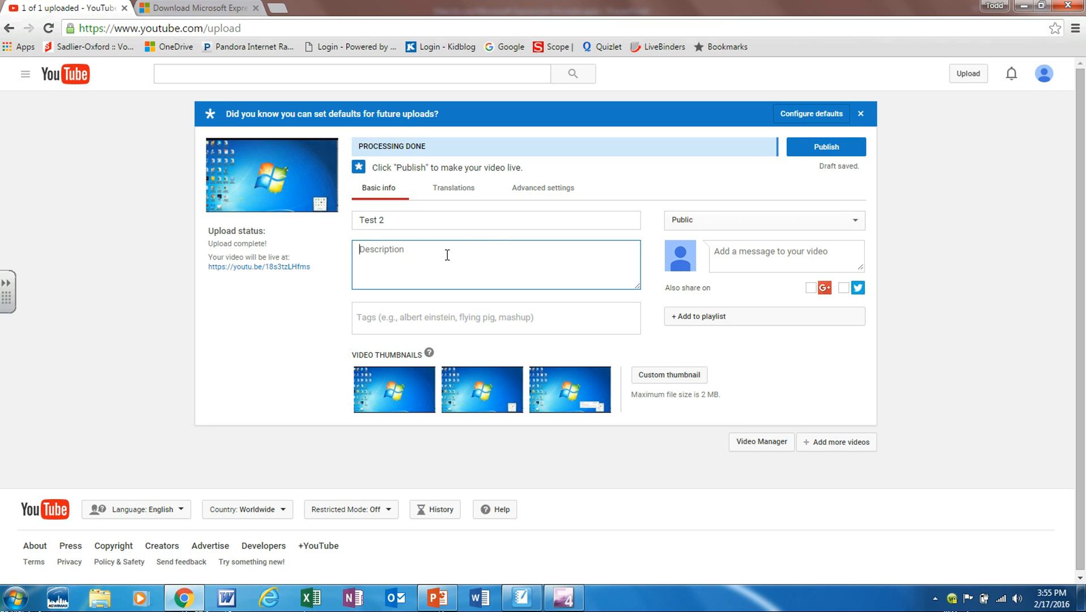
pyautogui.click(543, 188)
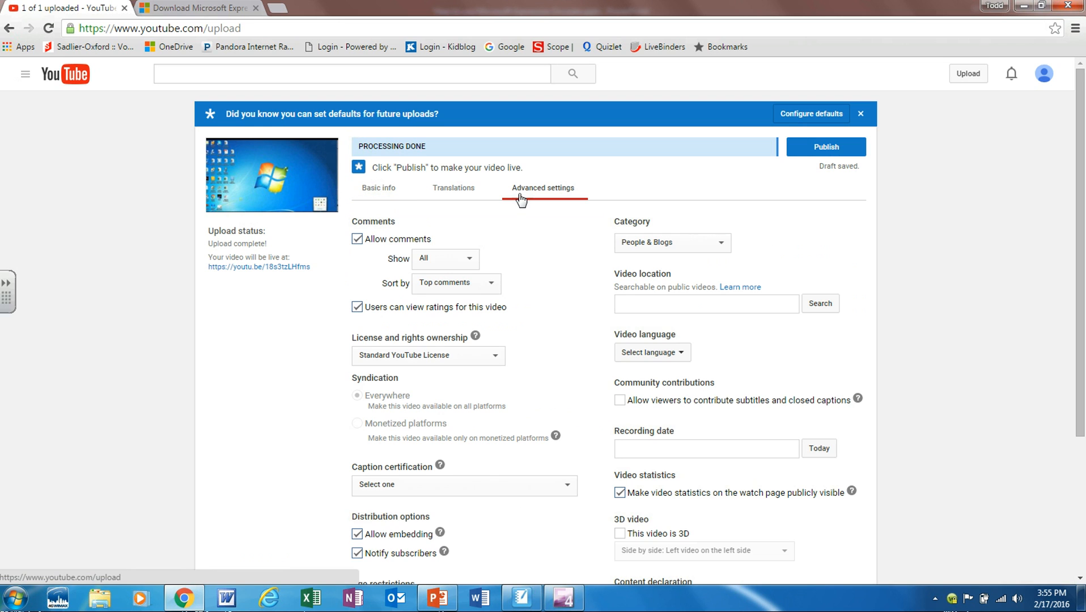
# Uncheck Allow comments and Users can view ratings, then save the draft.
pyautogui.click(357, 239)
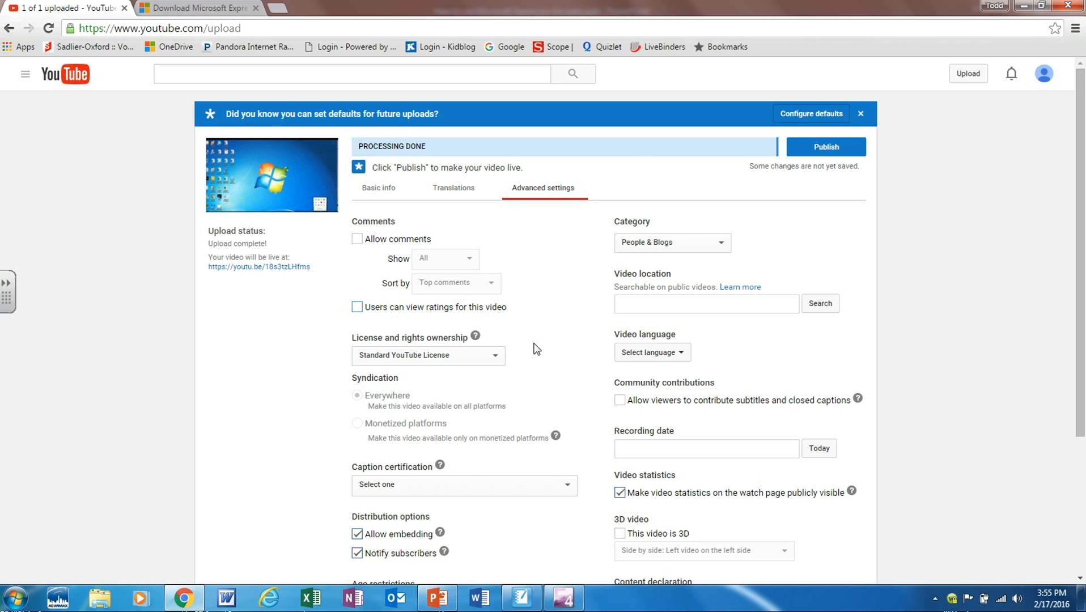
pyautogui.scroll(-3)
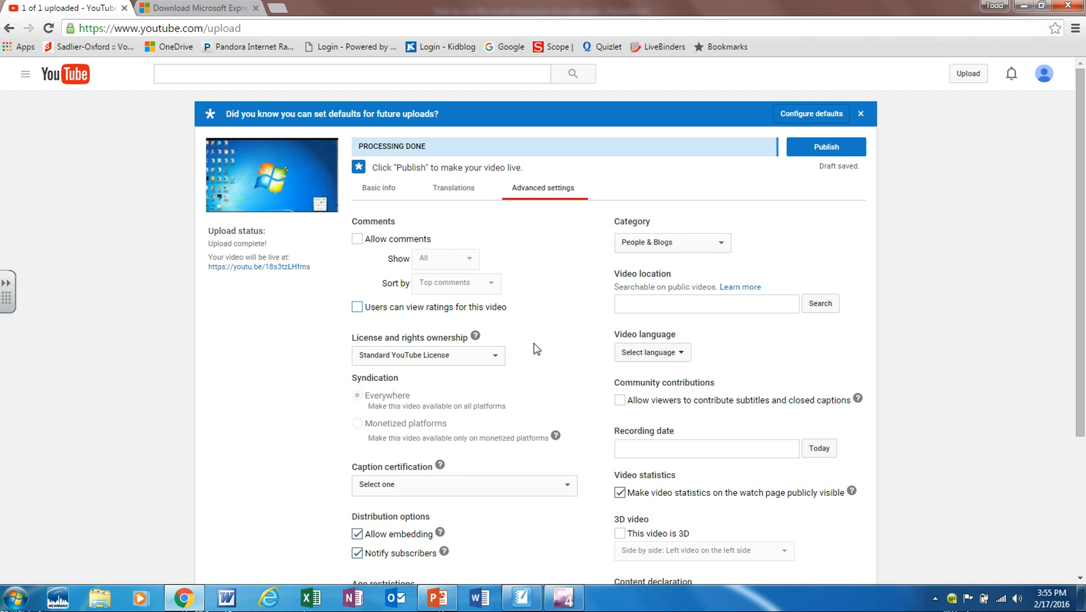
pyautogui.moveTo(424, 223)
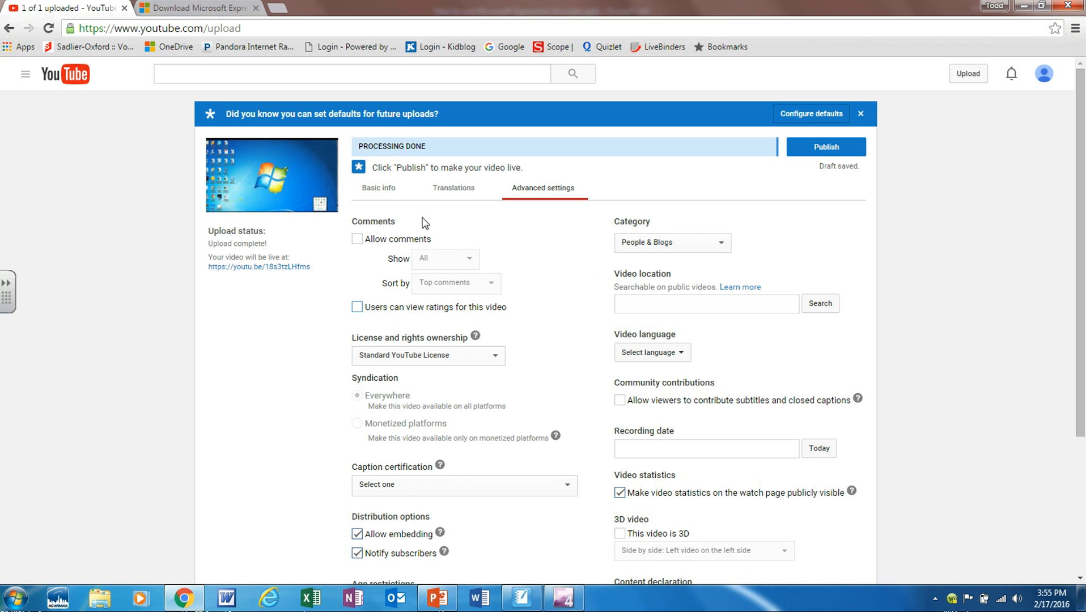
pyautogui.moveTo(647, 164)
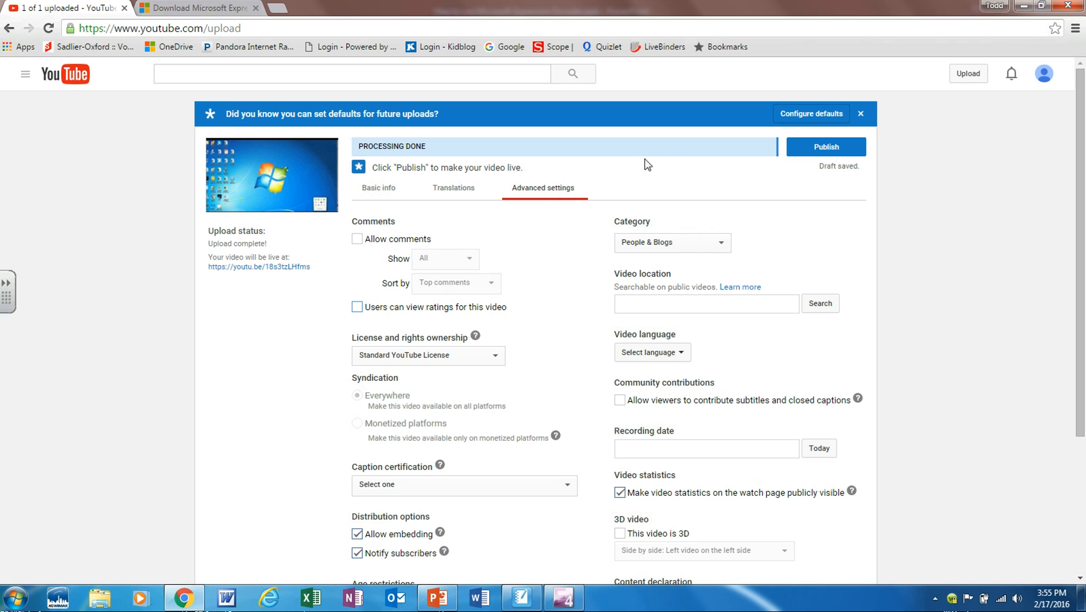
pyautogui.moveTo(743, 186)
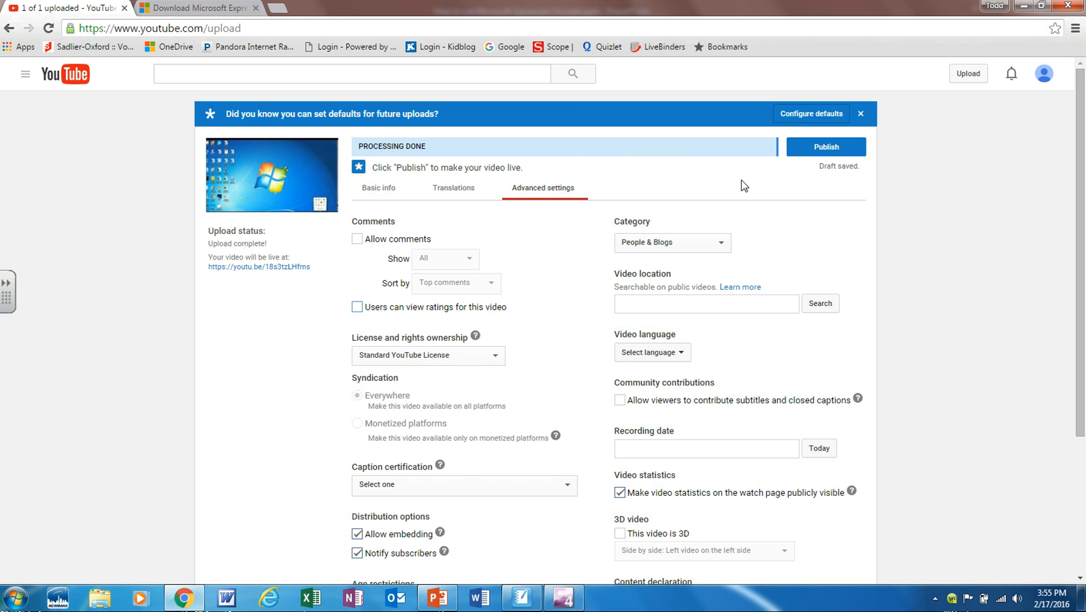
pyautogui.click(824, 148)
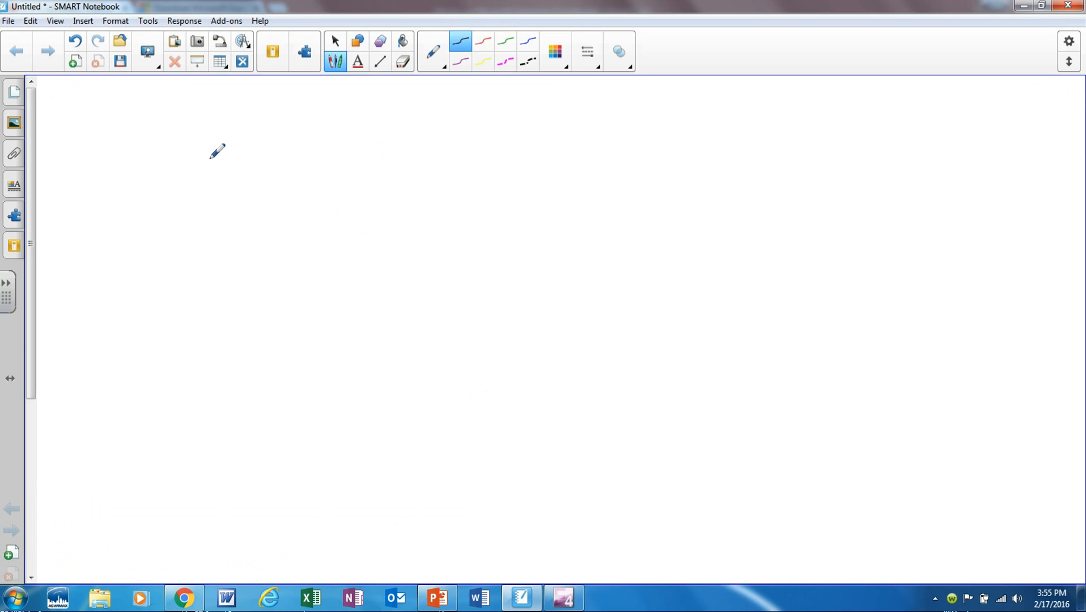
# Handwrite the letters of 'Test' with the pen on the blank Notebook page.
pyautogui.moveTo(214, 149); pyautogui.dragTo(273, 198)
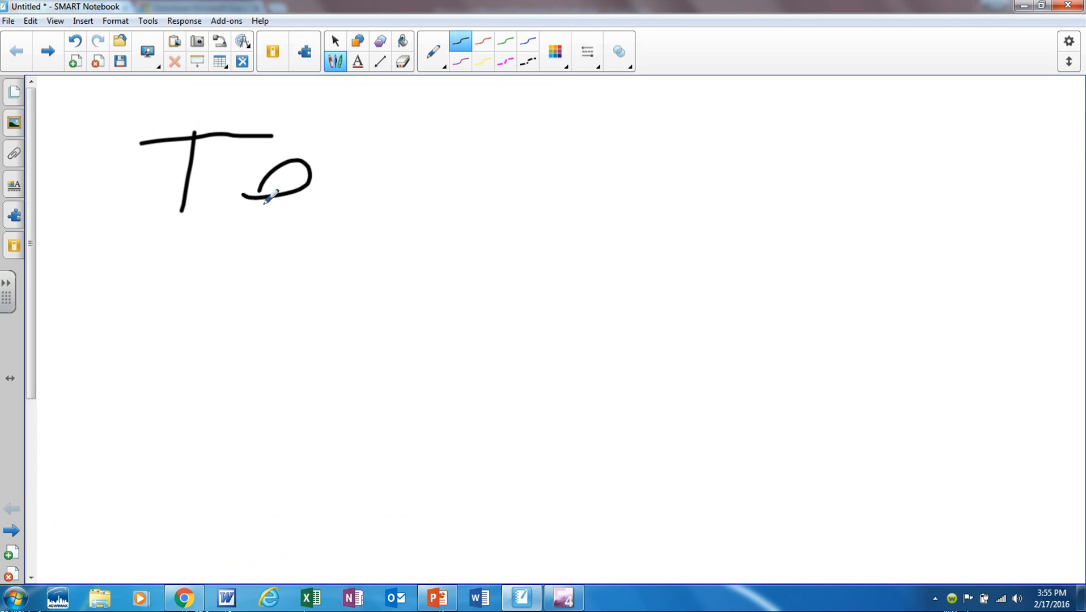
pyautogui.moveTo(276, 193); pyautogui.dragTo(470, 207)
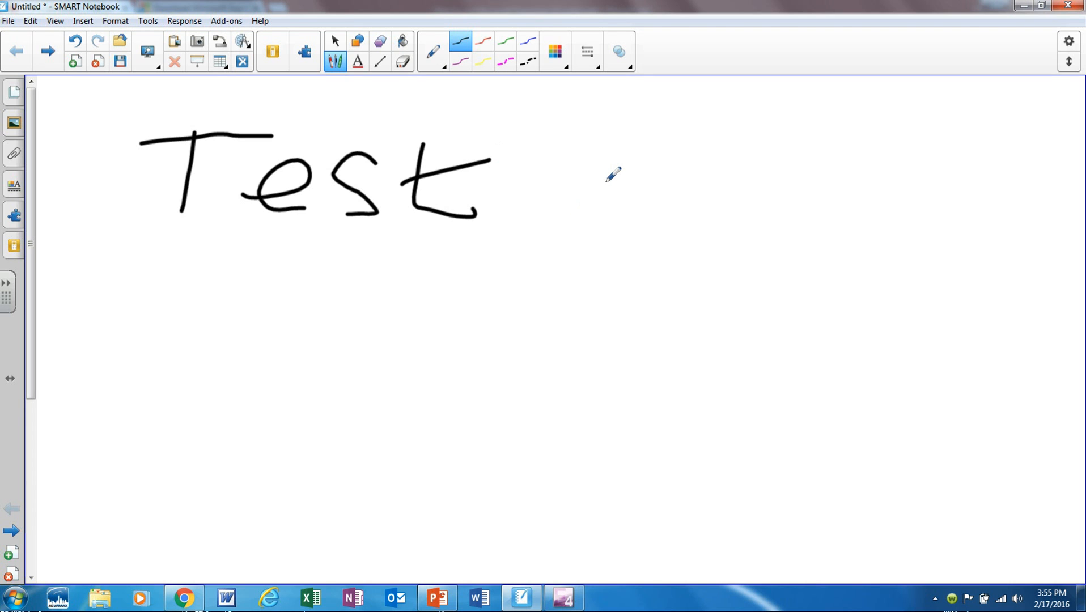
pyautogui.moveTo(296, 454)
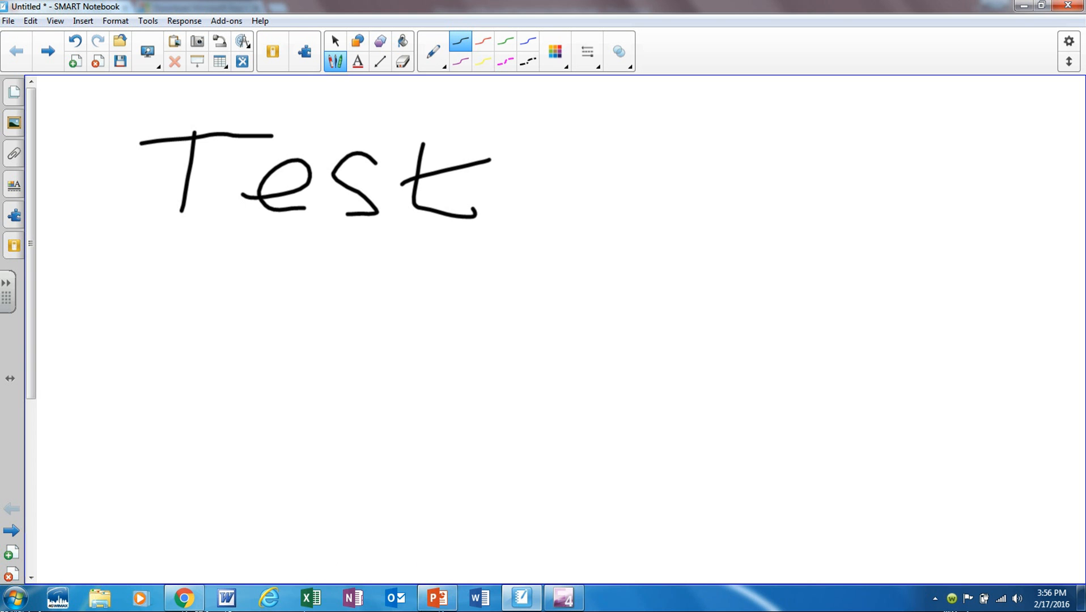
pyautogui.click(436, 597)
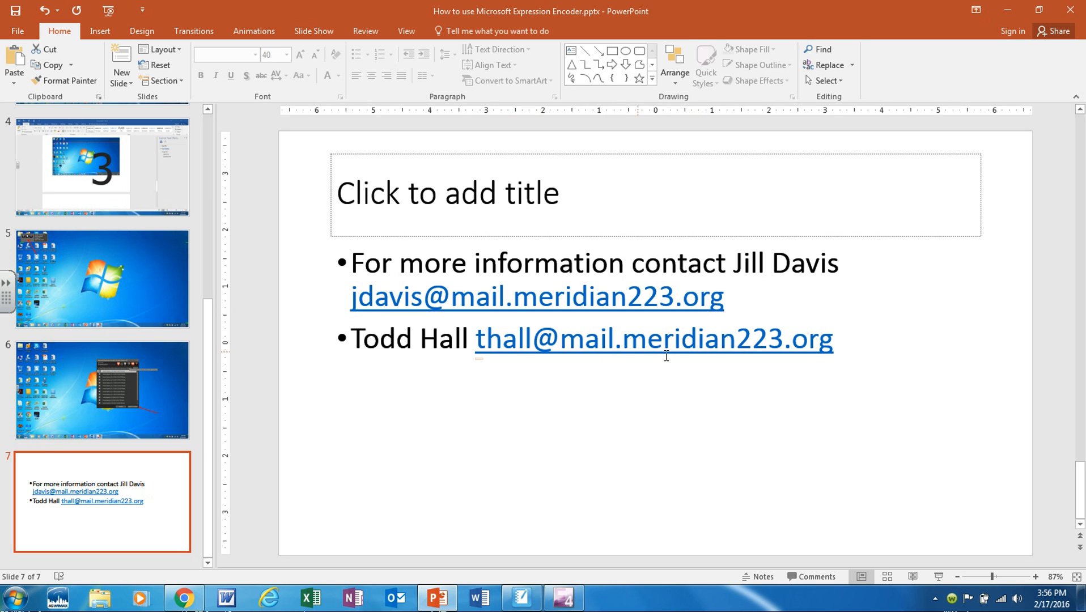
pyautogui.moveTo(876, 363)
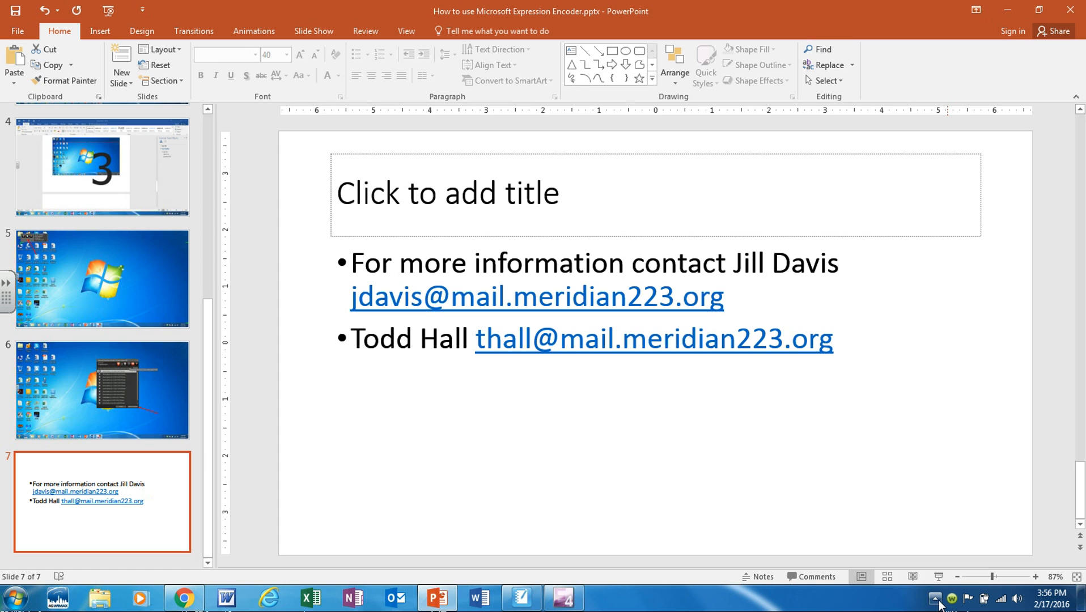
# Reveal the hidden tray icons to reach Expression Encoder 4 Screen Capture.
pyautogui.click(934, 598)
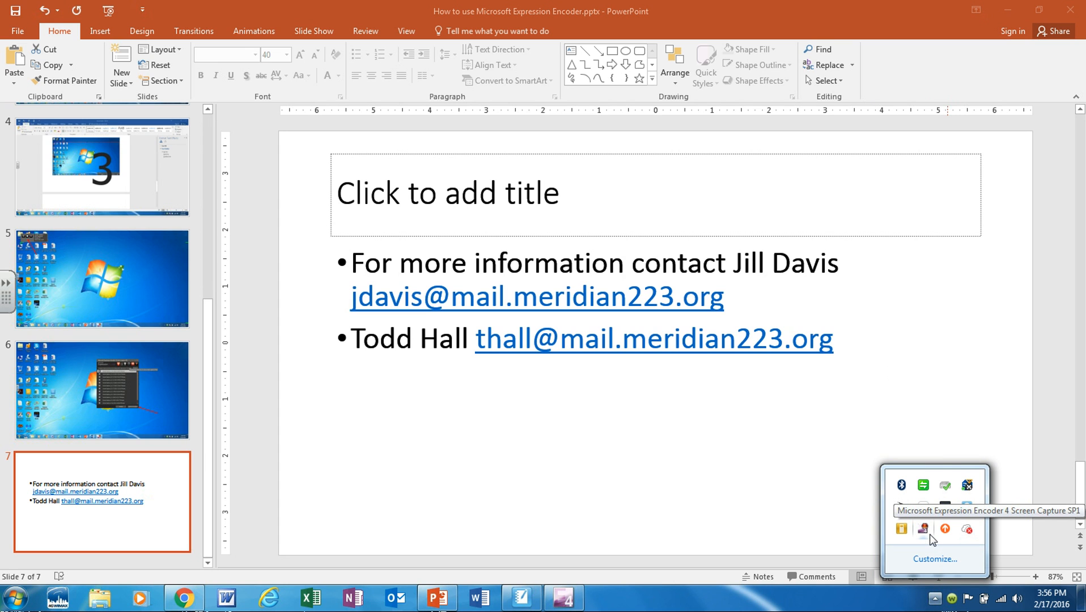